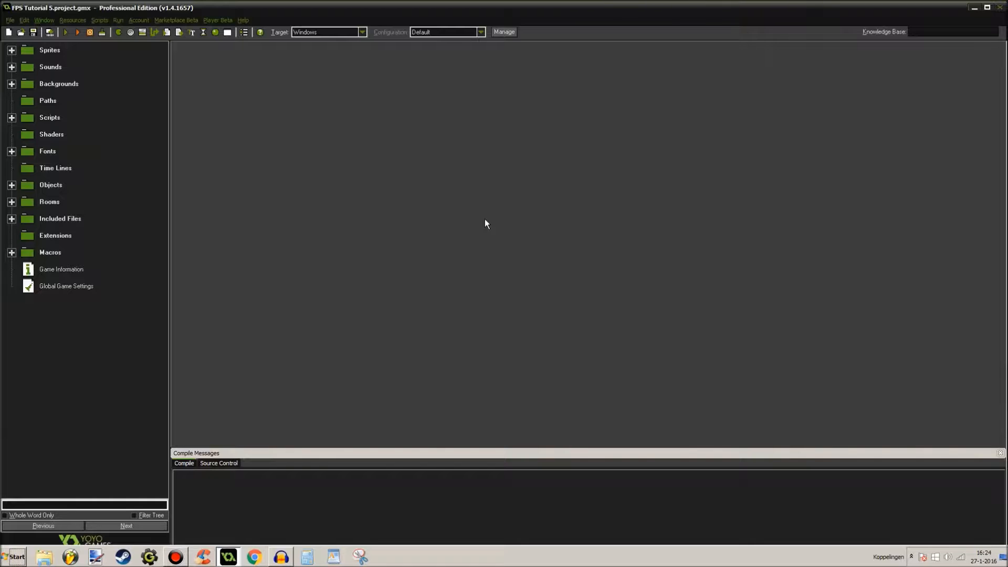
pyautogui.moveTo(472, 224)
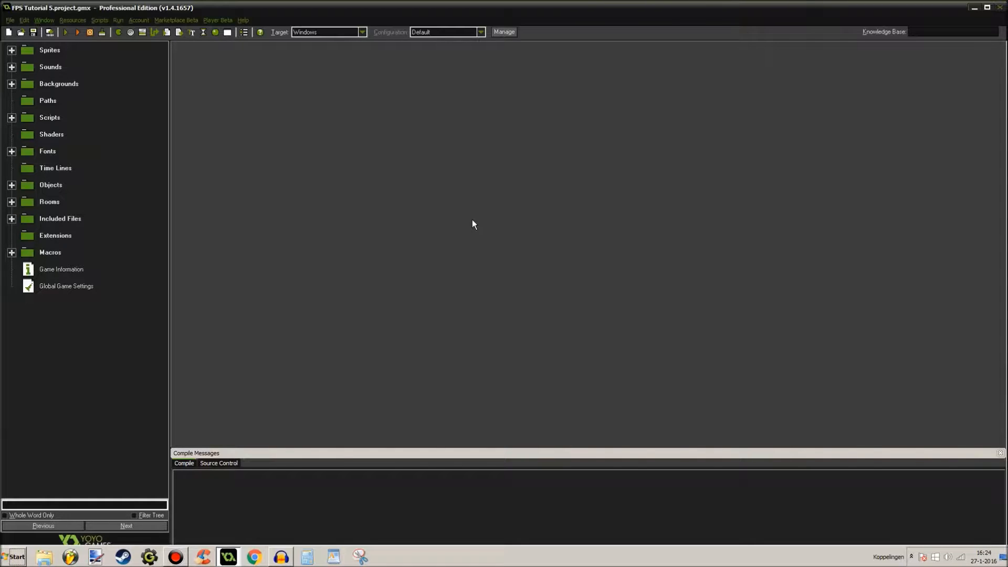
pyautogui.moveTo(466, 212)
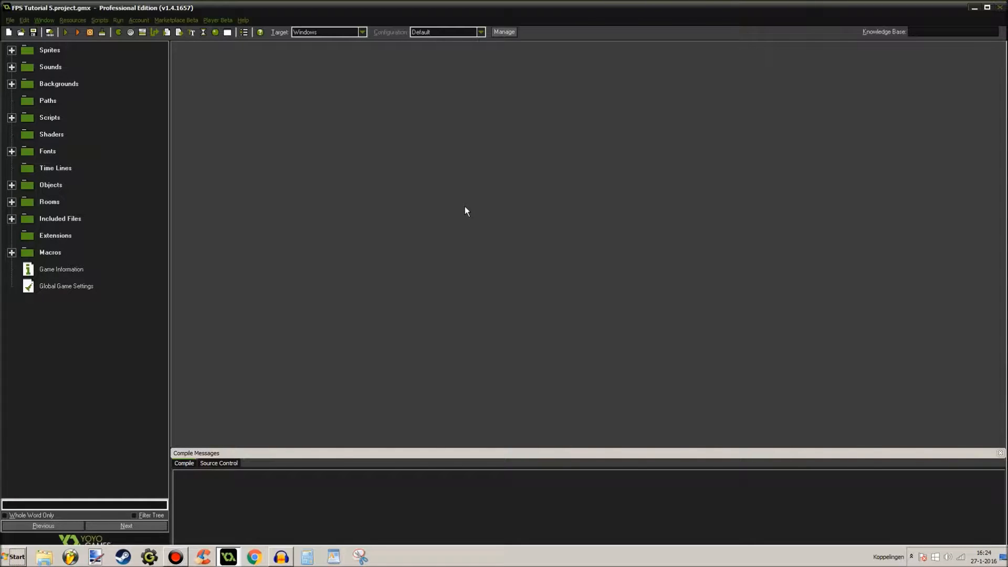
# Review the explosion sprite's properties in the Sprites folder
pyautogui.click(12, 50)
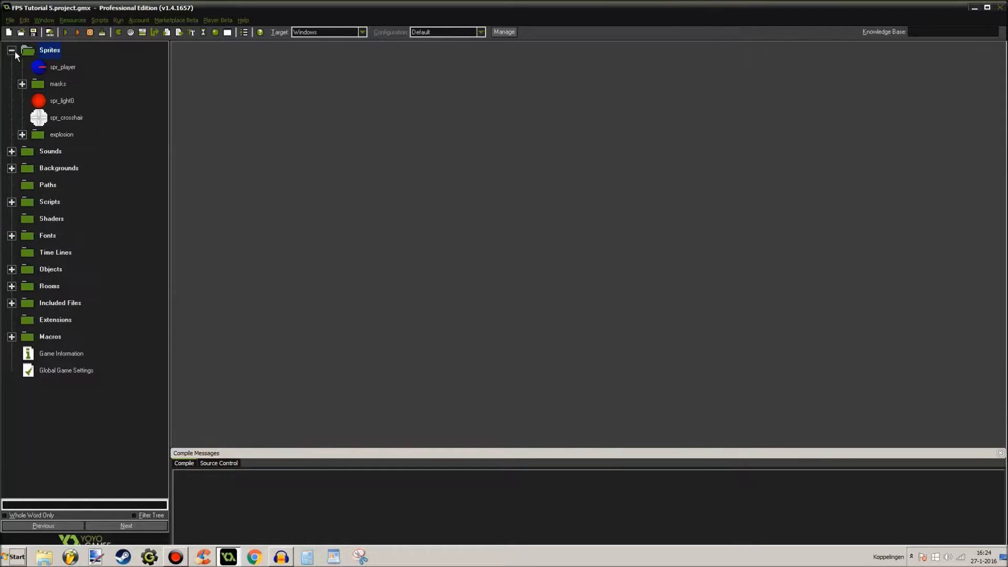
pyautogui.click(61, 135)
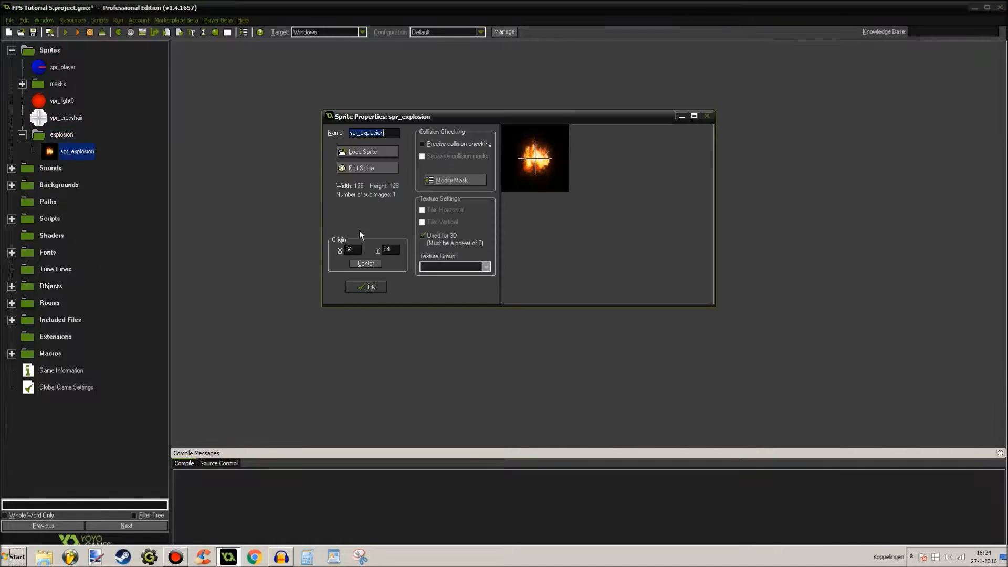
pyautogui.click(366, 286)
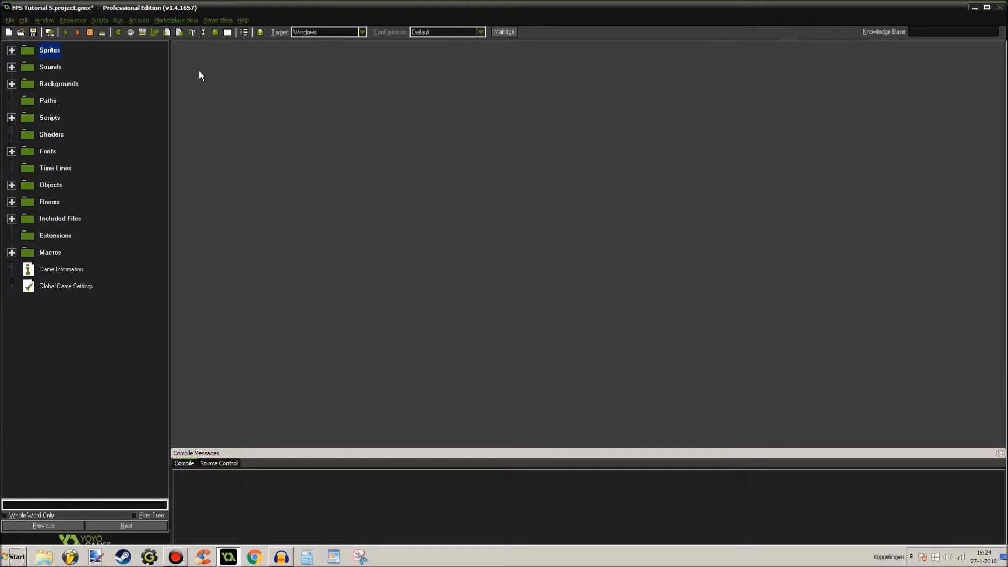
# Review the Graphics tab of Global Game Settings, then compile and run the game
pyautogui.click(244, 32)
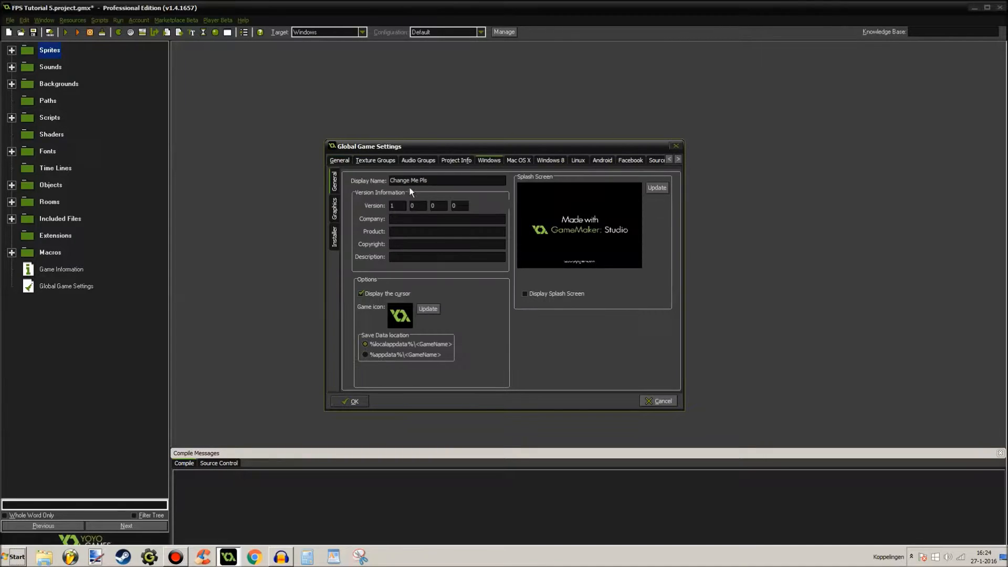
pyautogui.click(334, 212)
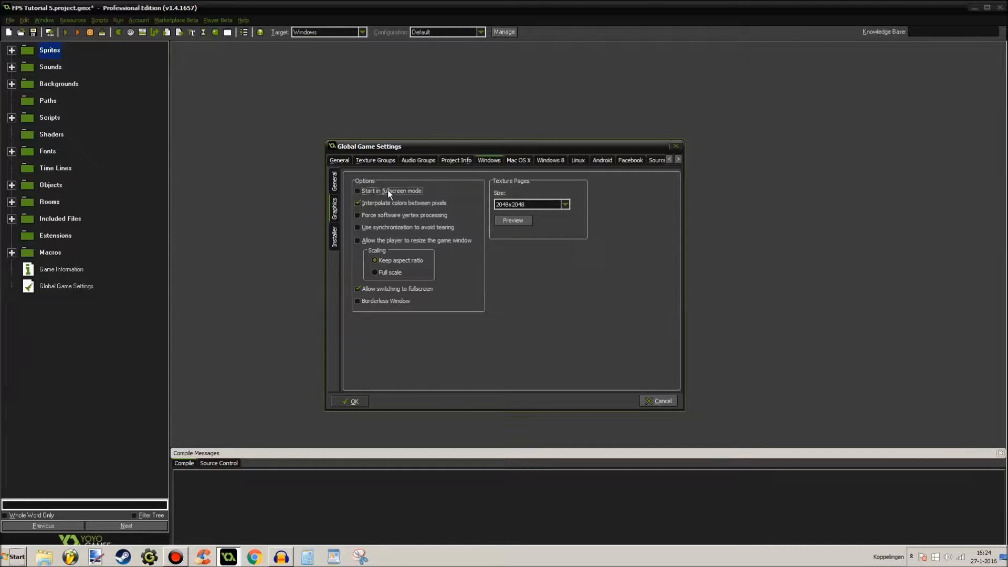
pyautogui.click(354, 400)
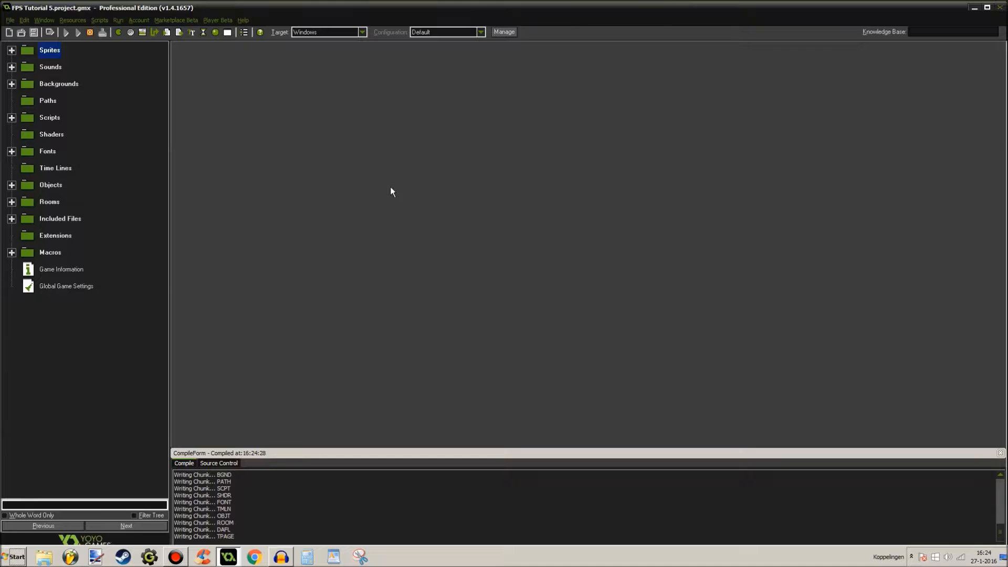
# Run a test session of the game until the compile log reports finished
pyautogui.click(66, 33)
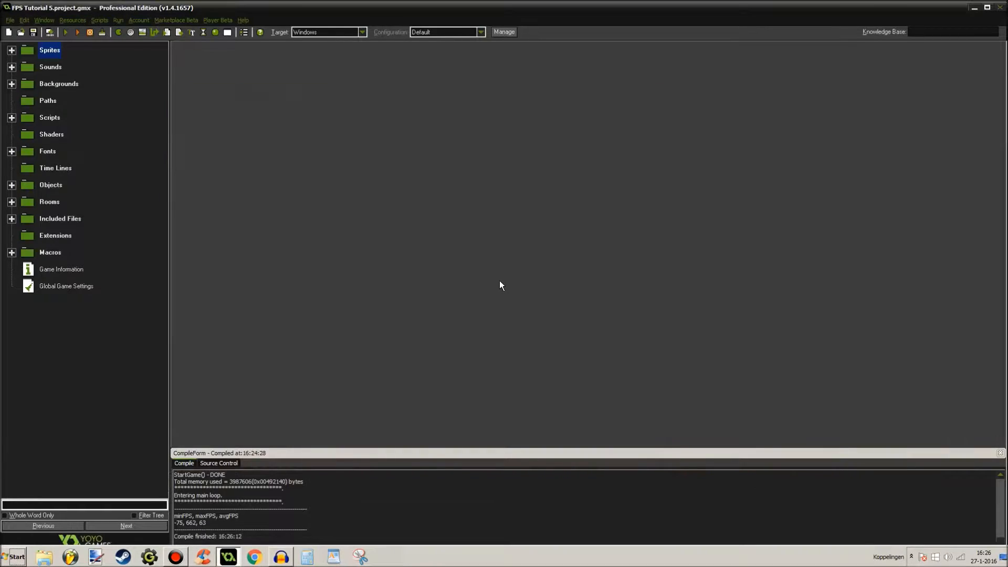
pyautogui.click(12, 67)
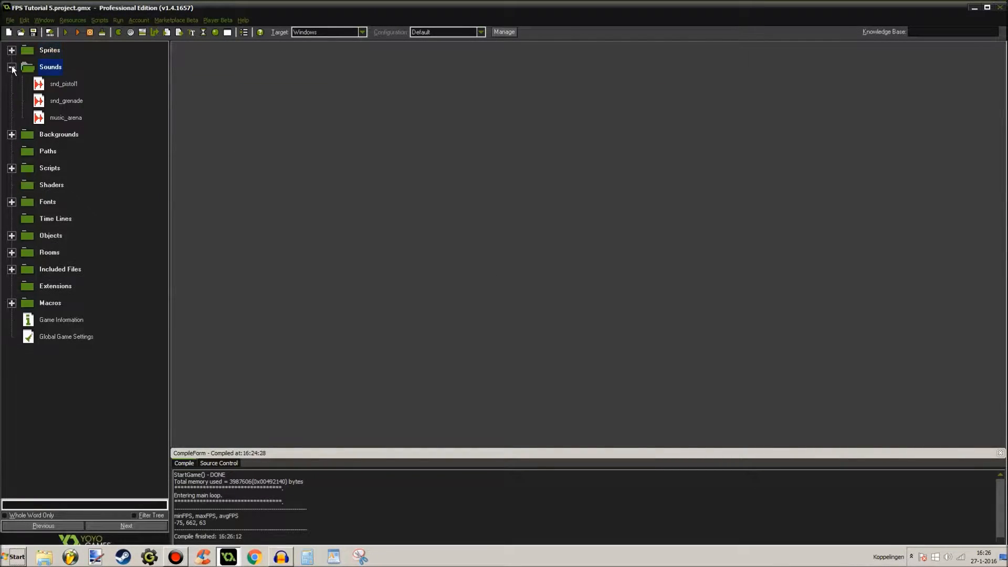
pyautogui.click(66, 102)
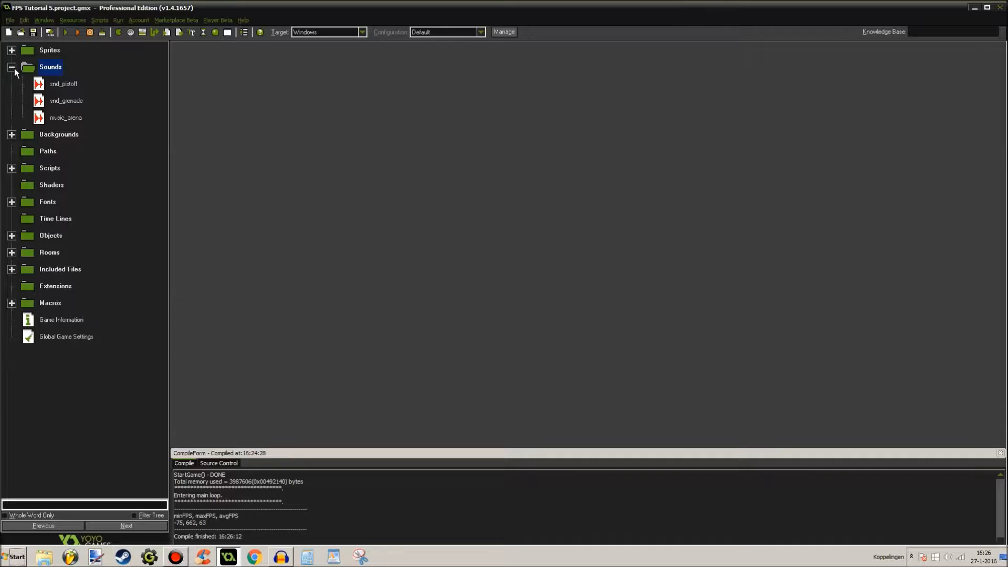
pyautogui.click(12, 68)
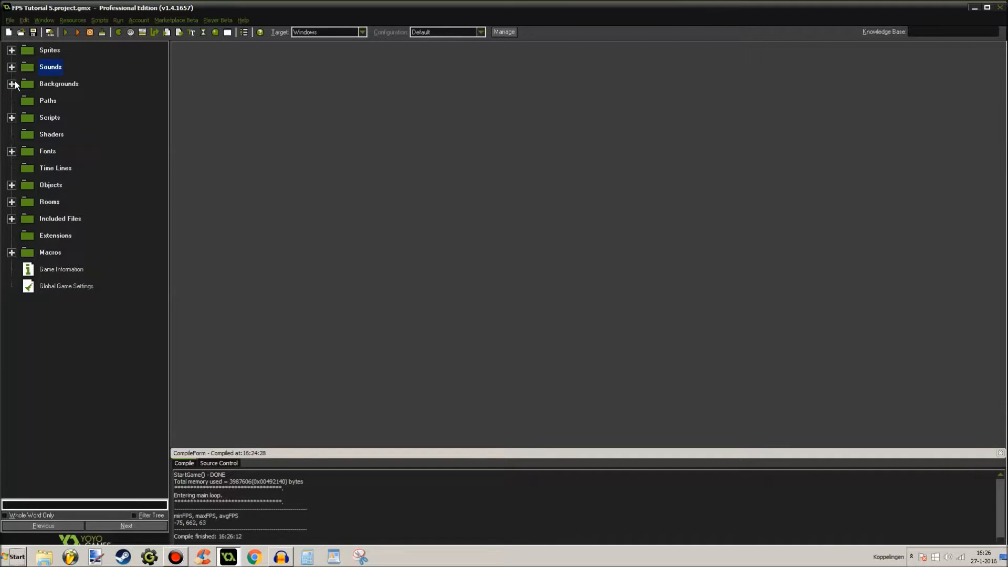
# Browse the Backgrounds folder and collapse the floors textures subfolder
pyautogui.click(11, 84)
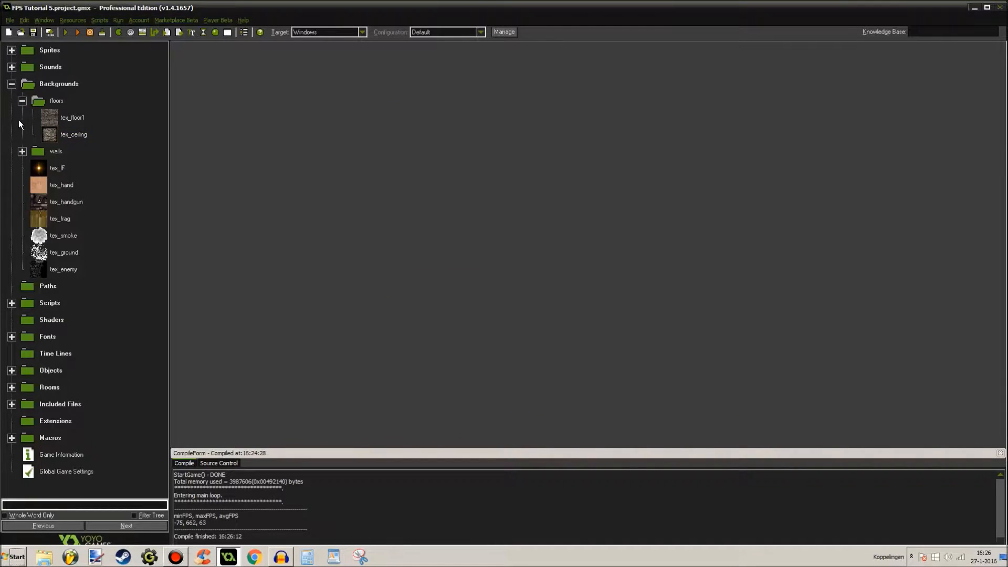
pyautogui.click(50, 51)
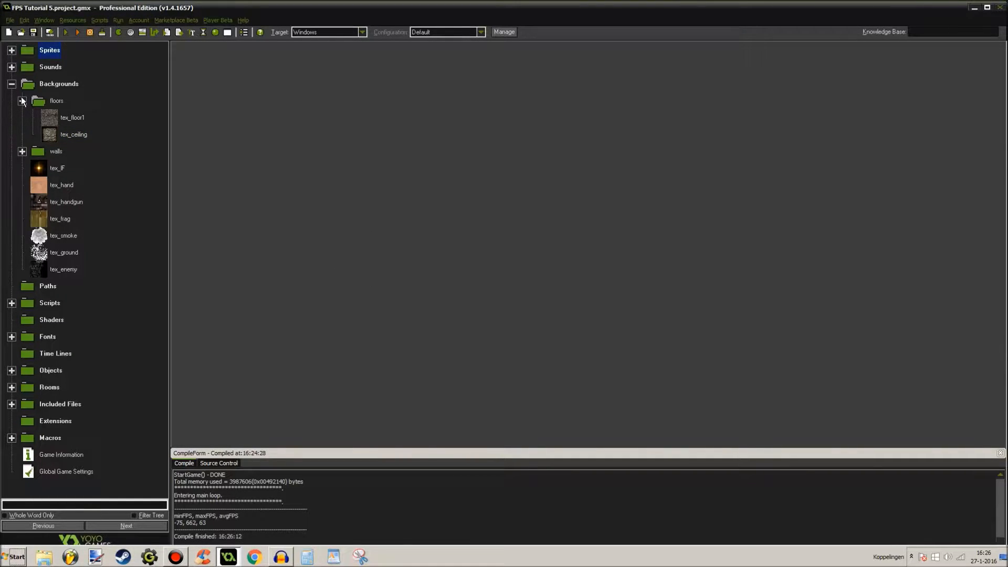
pyautogui.click(21, 100)
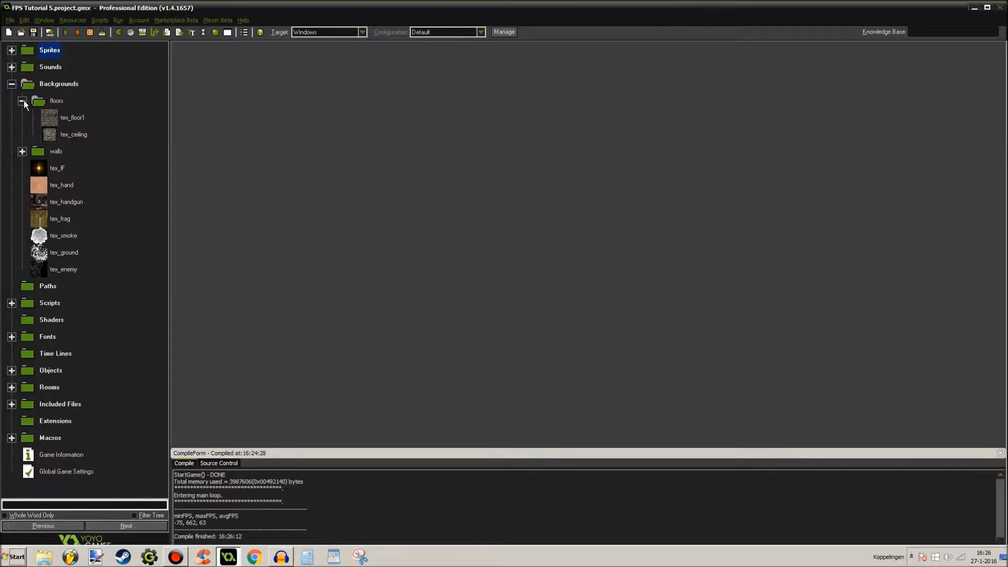
pyautogui.click(22, 117)
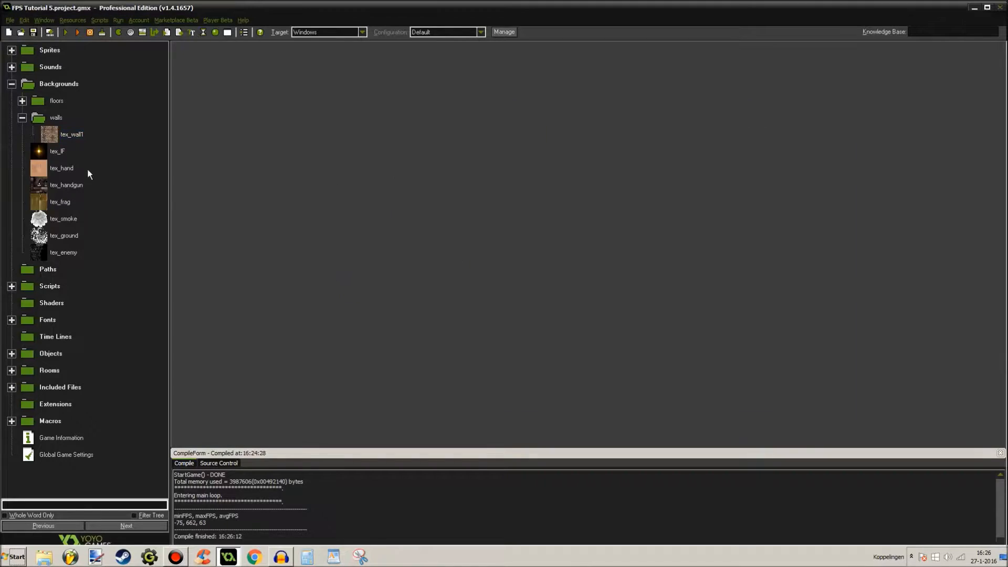
# Review the tex_handgun and tex_ground texture properties
pyautogui.click(62, 168)
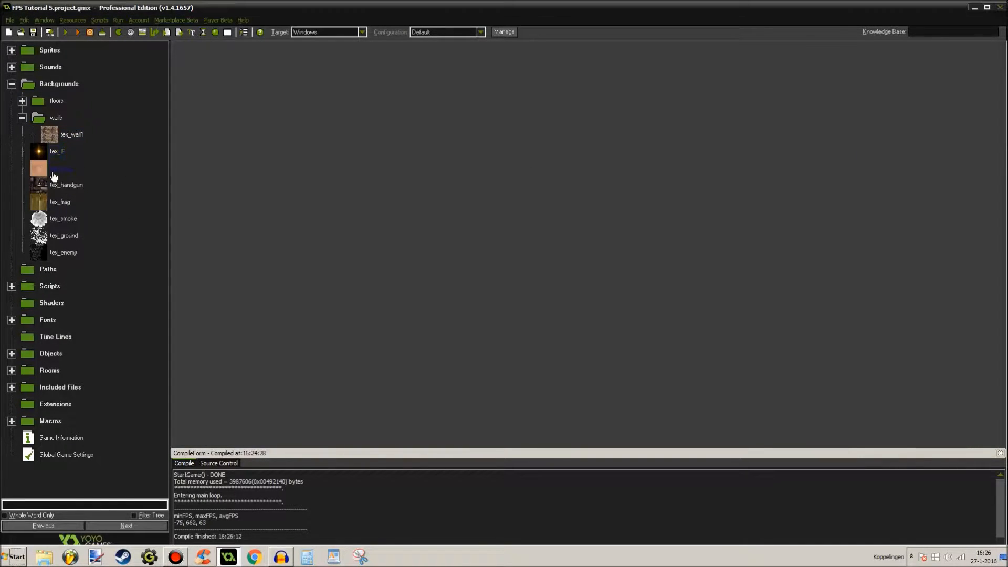
pyautogui.doubleClick(65, 185)
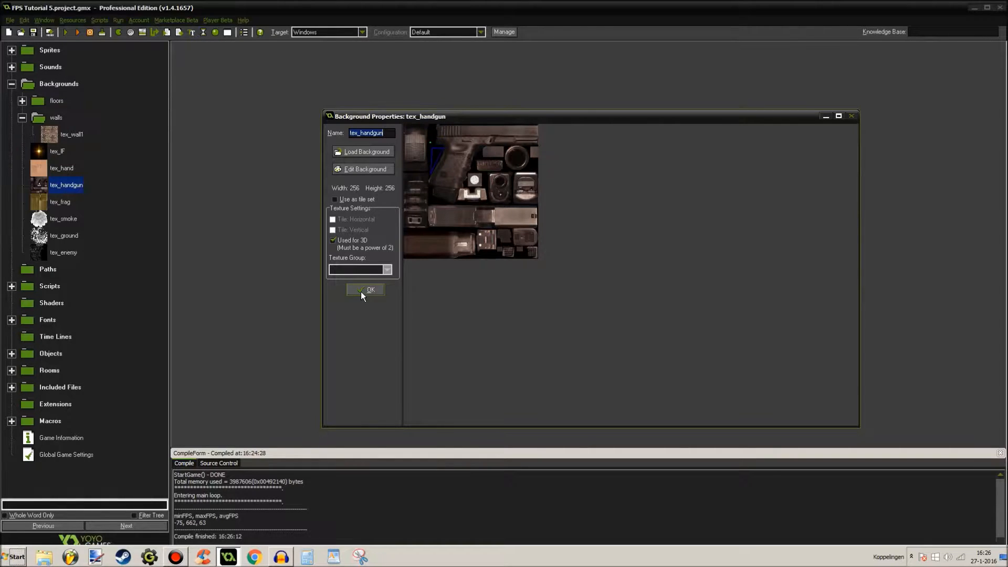
pyautogui.click(366, 290)
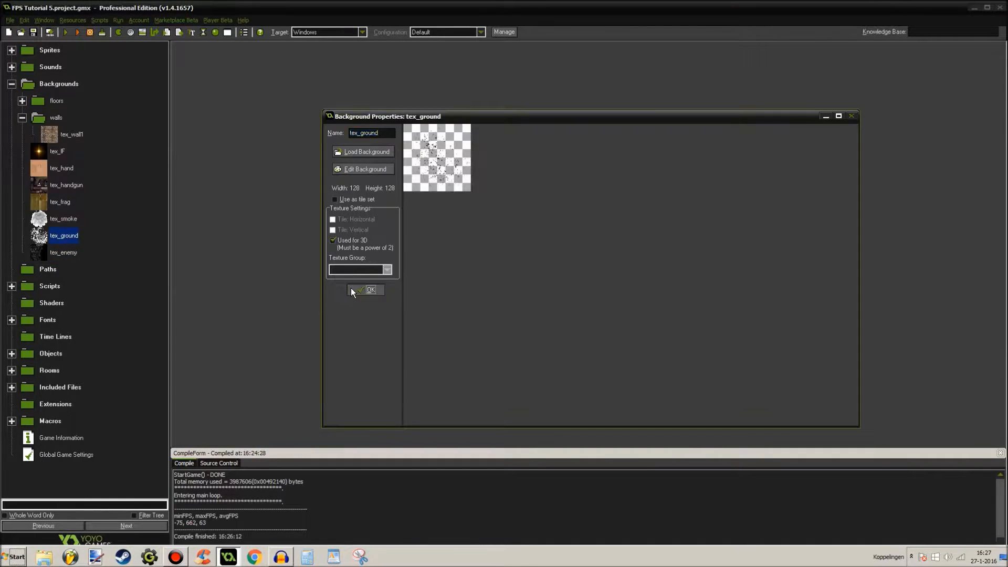
pyautogui.click(371, 290)
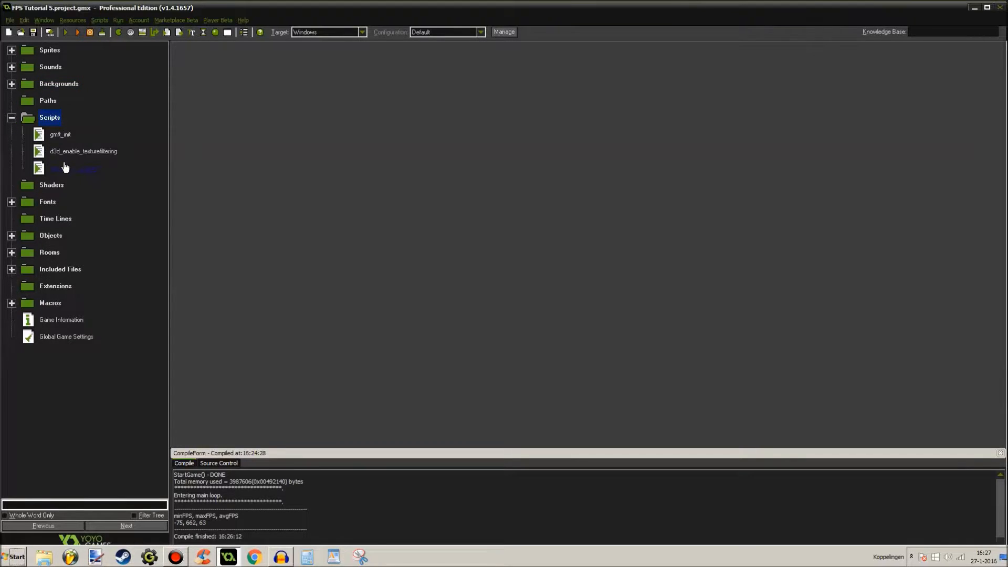
# Review the third script and the fnt_score font (BatangChe, size 32)
pyautogui.doubleClick(73, 168)
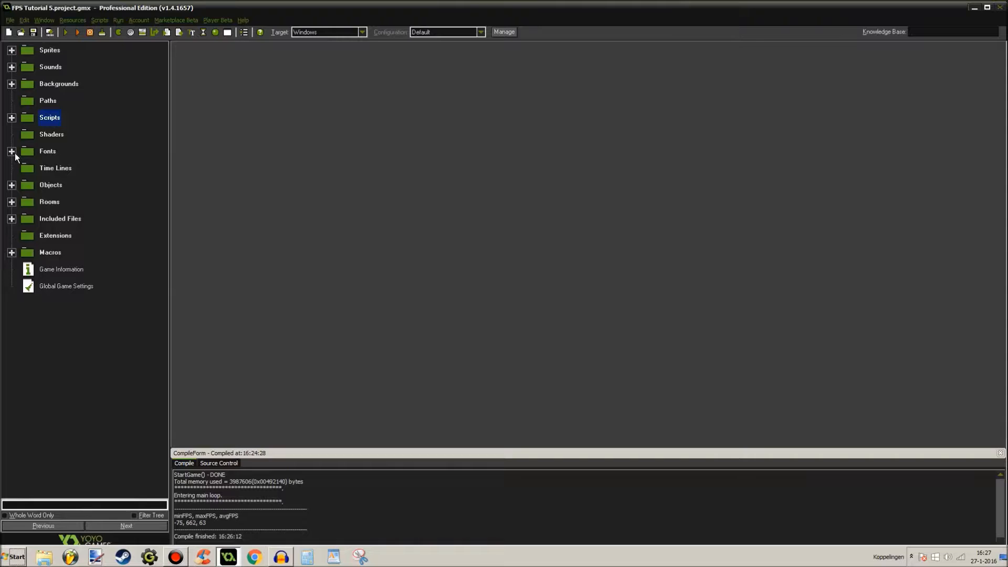
pyautogui.click(12, 151)
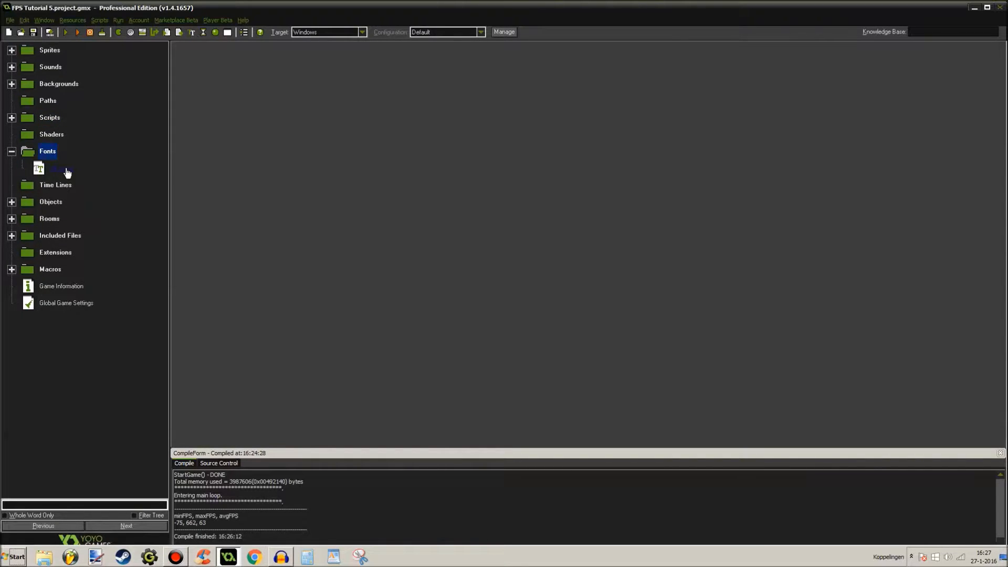
pyautogui.doubleClick(61, 168)
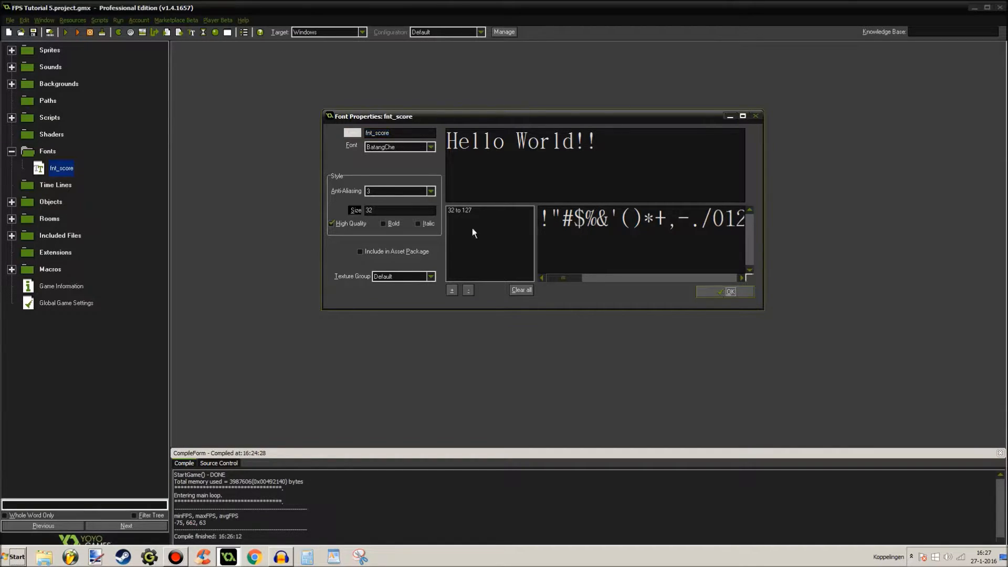
pyautogui.click(730, 291)
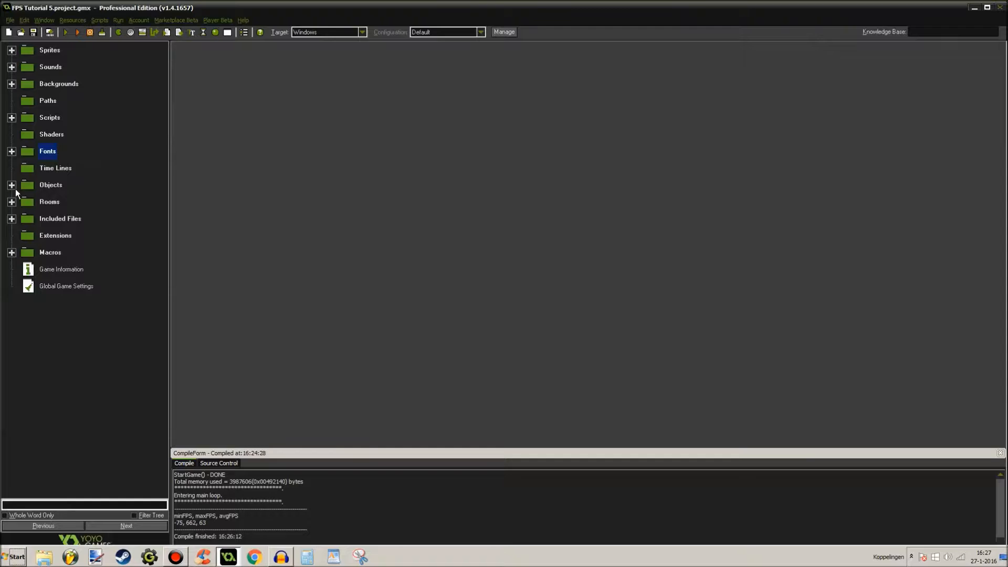
pyautogui.doubleClick(62, 201)
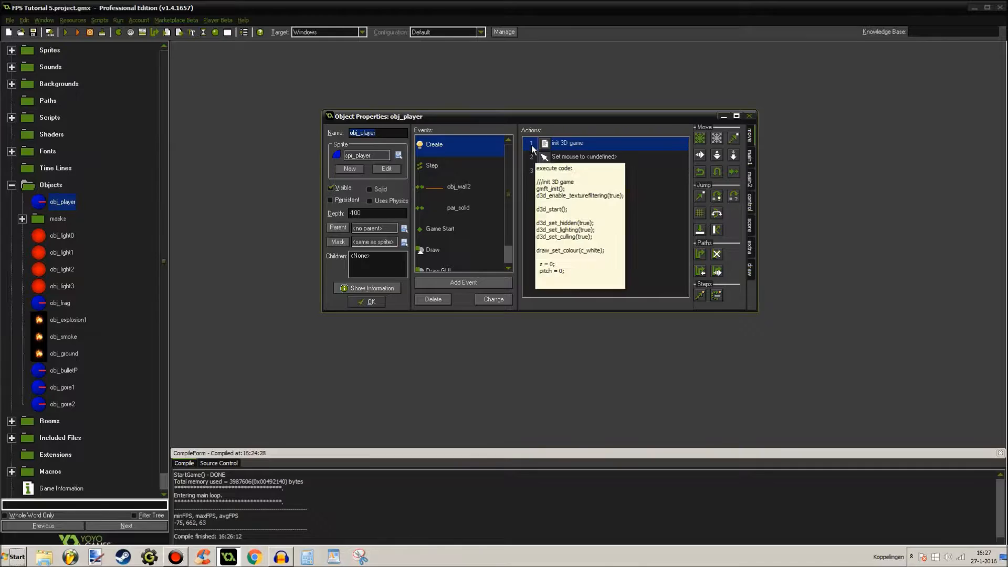
pyautogui.doubleClick(567, 143)
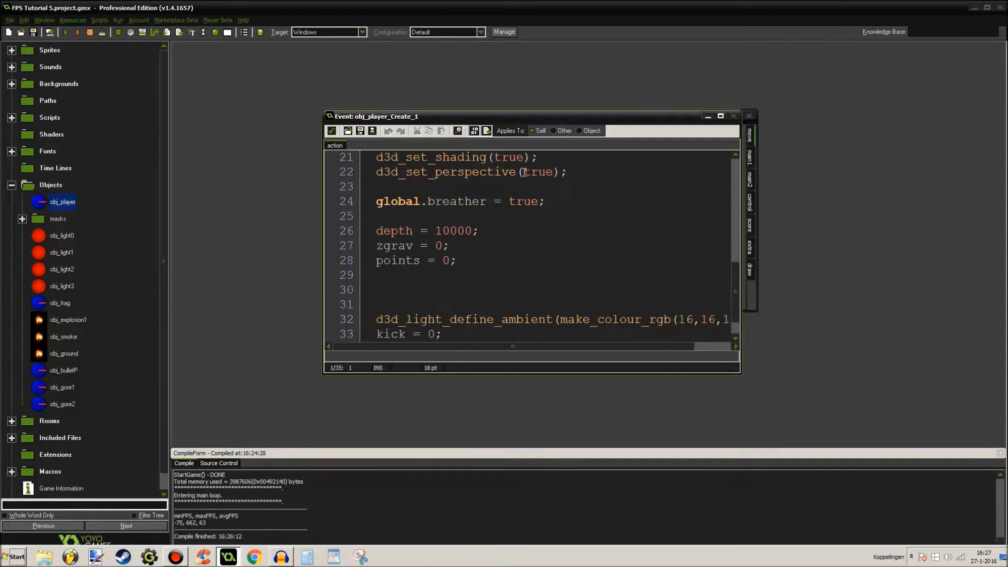
pyautogui.click(720, 116)
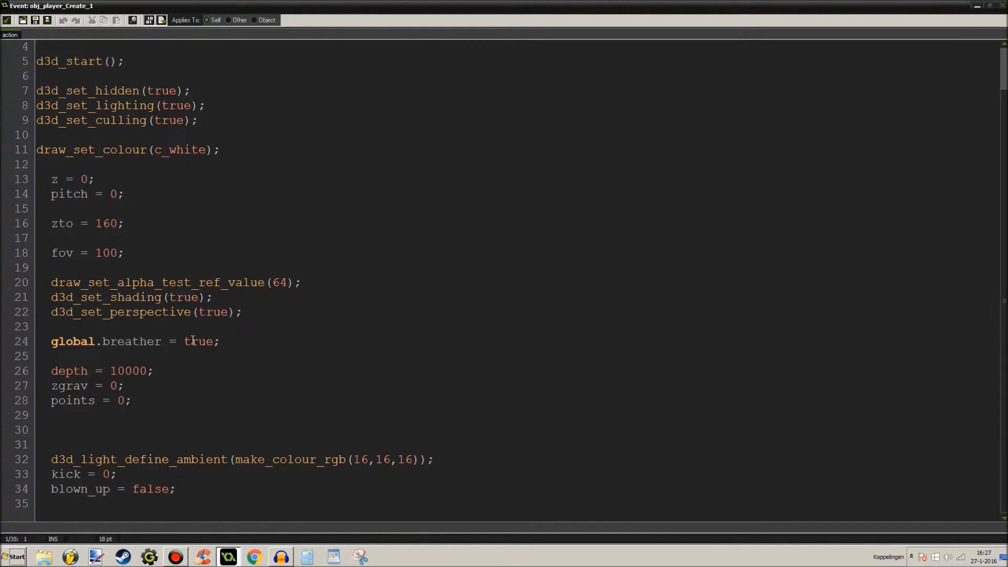
pyautogui.moveTo(195, 327)
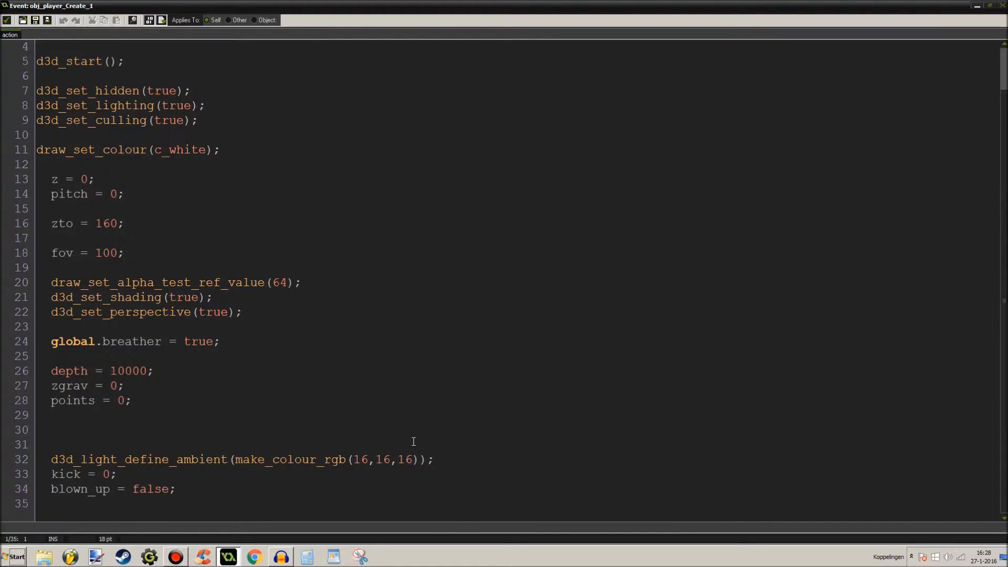
pyautogui.scroll(3)
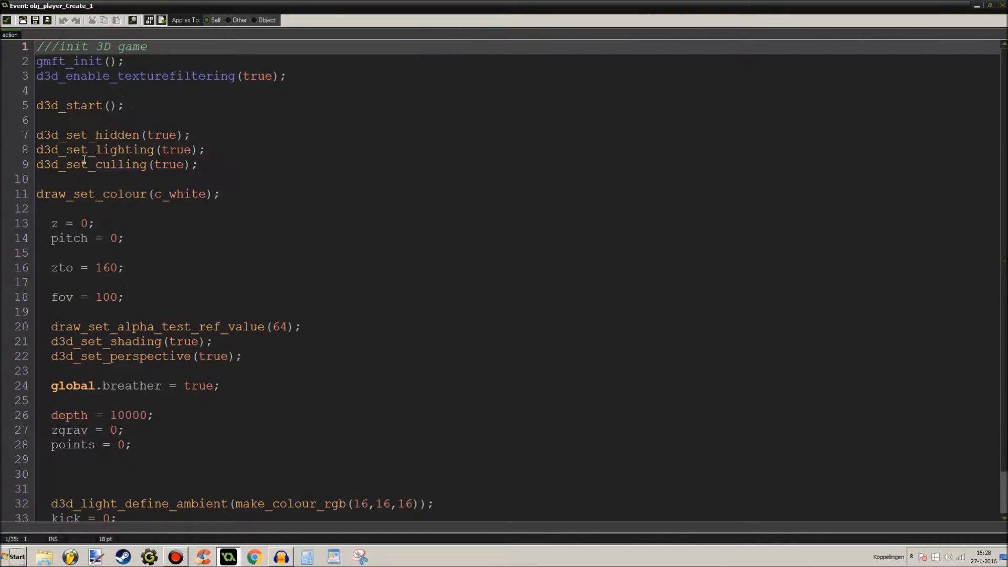
pyautogui.scroll(-3)
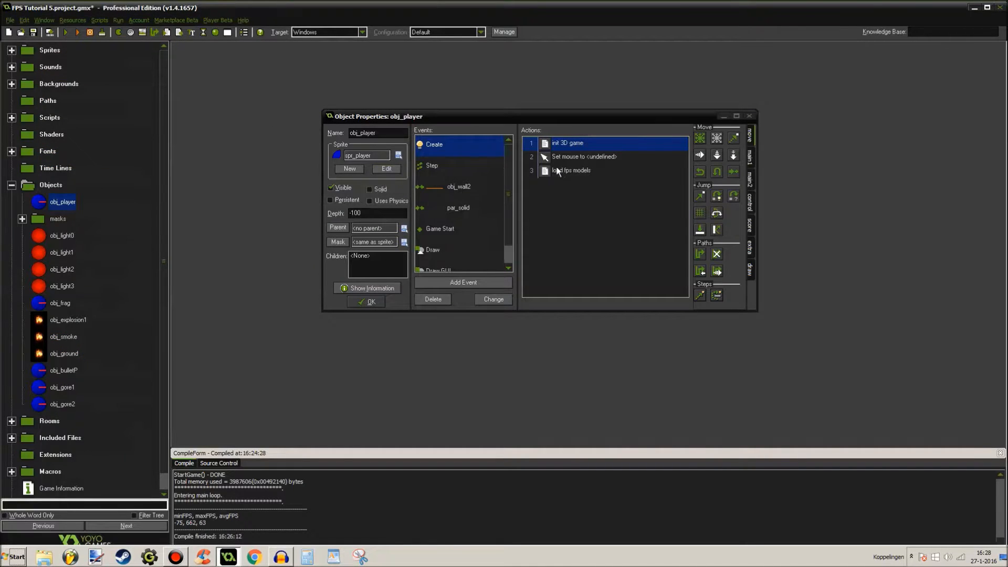
# Review obj_player's 'load fps models' Create action code
pyautogui.doubleClick(571, 170)
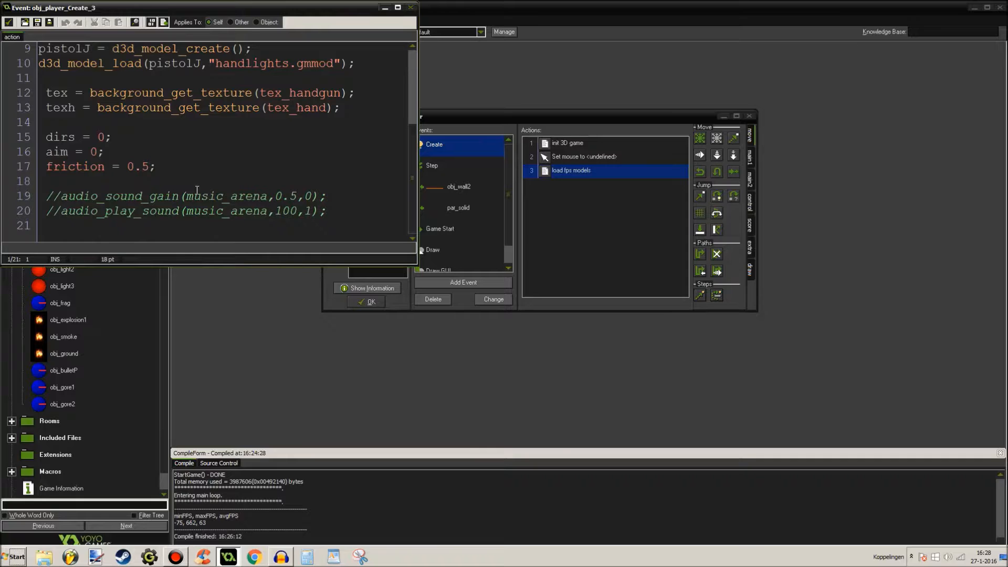
pyautogui.moveTo(9, 22)
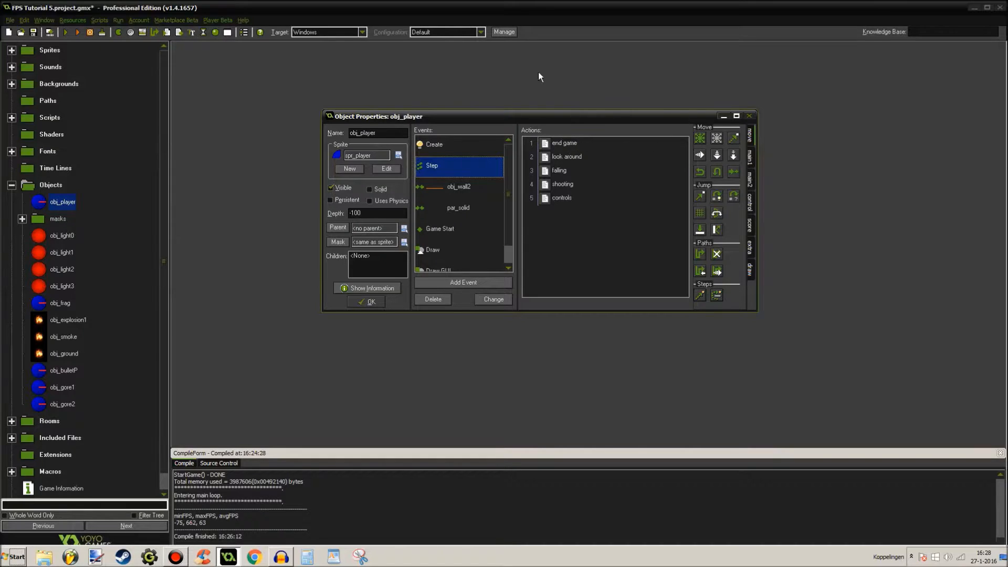
# Review obj_player's look around and falling Step action code
pyautogui.click(564, 142)
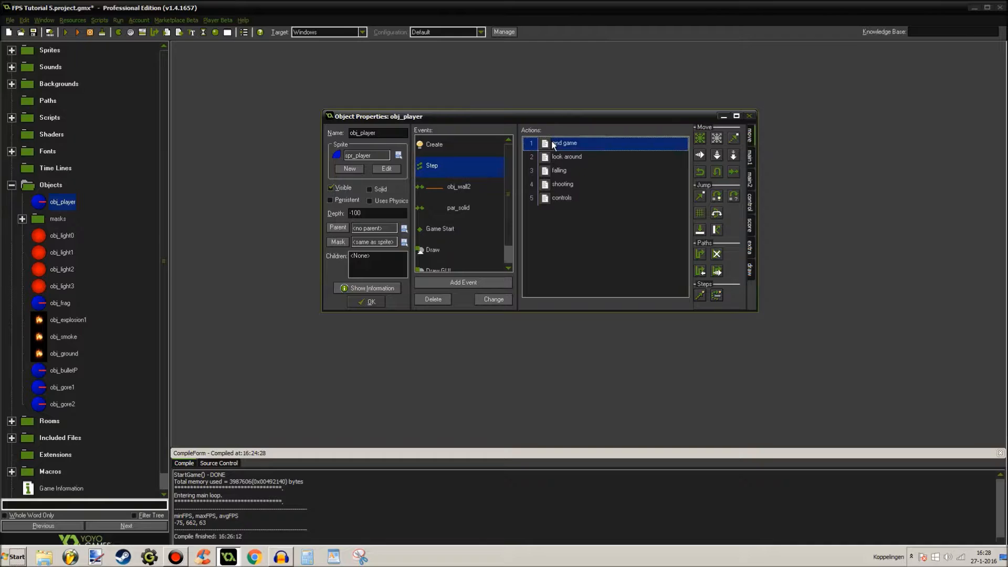
pyautogui.doubleClick(563, 143)
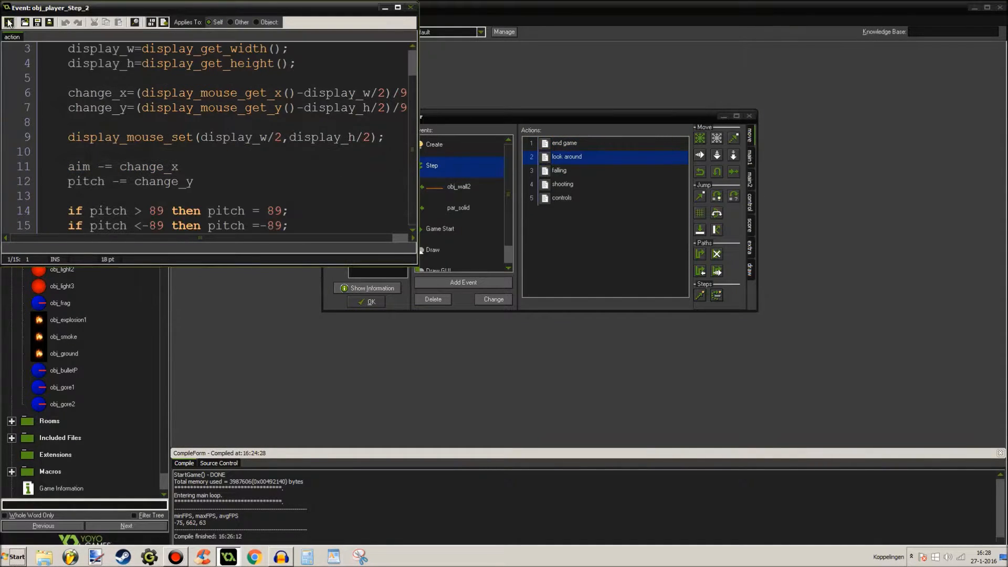
pyautogui.click(558, 170)
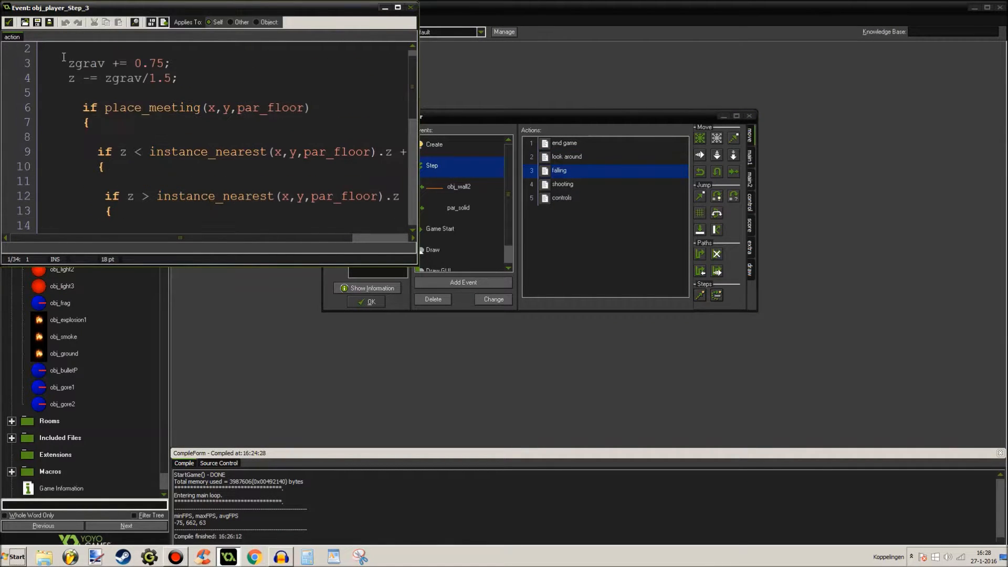
pyautogui.click(398, 8)
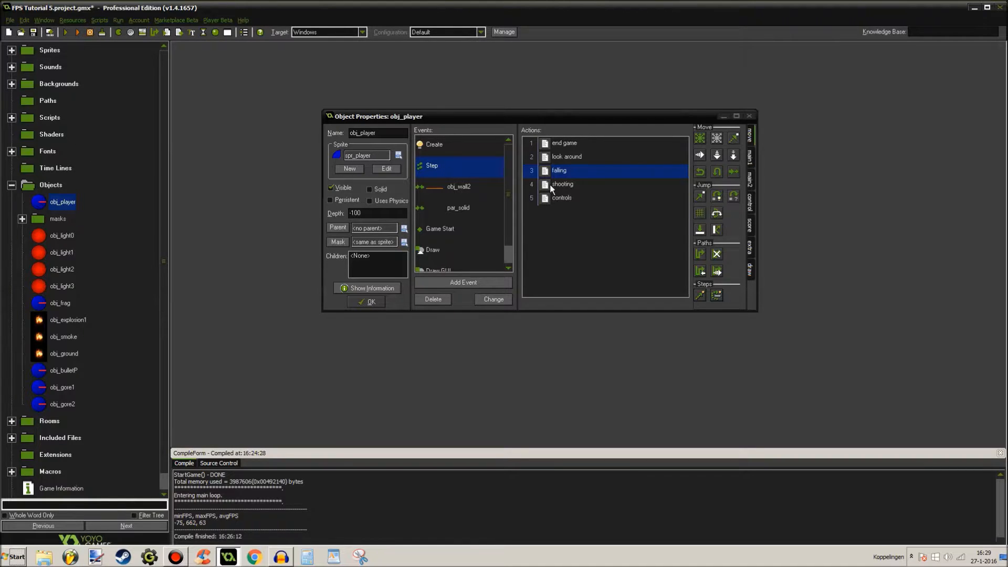
pyautogui.moveTo(569, 188)
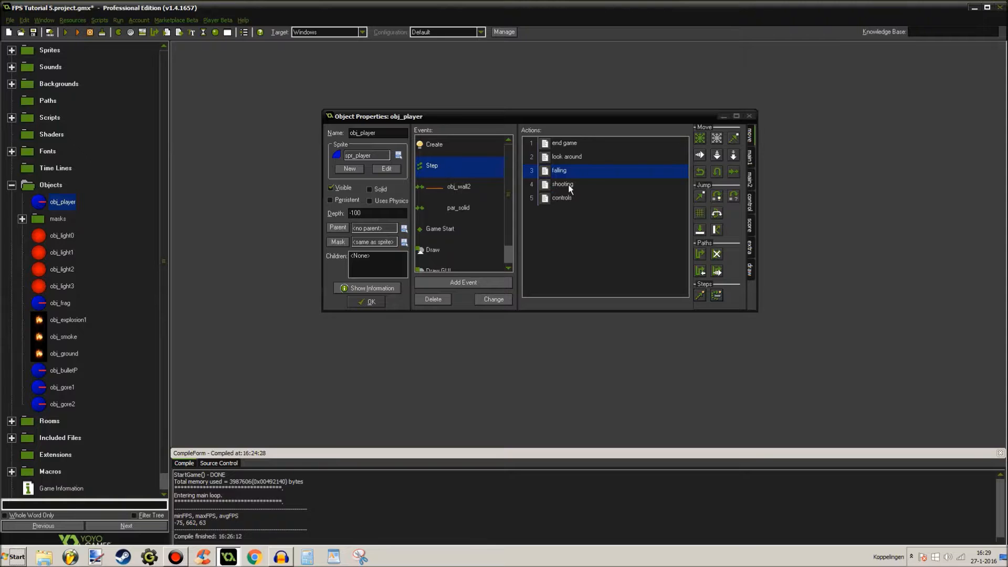
# Review obj_player's shooting and controls Step action code full screen
pyautogui.doubleClick(563, 184)
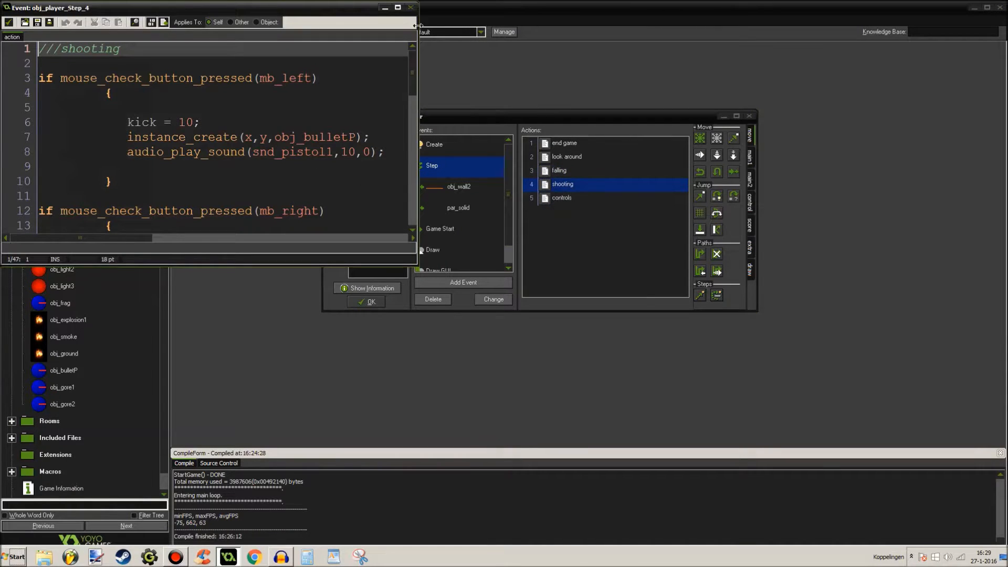
pyautogui.click(397, 7)
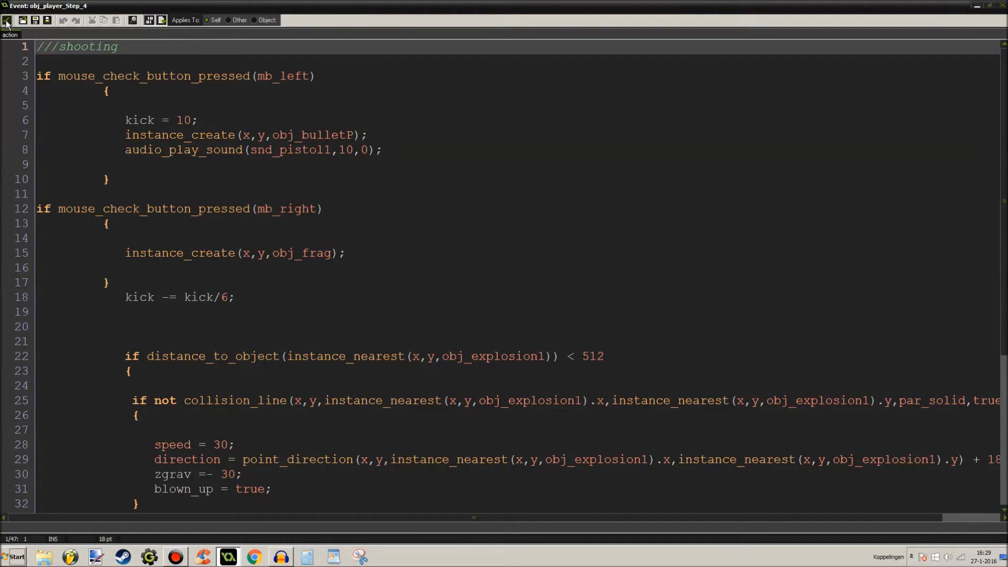
pyautogui.scroll(-3)
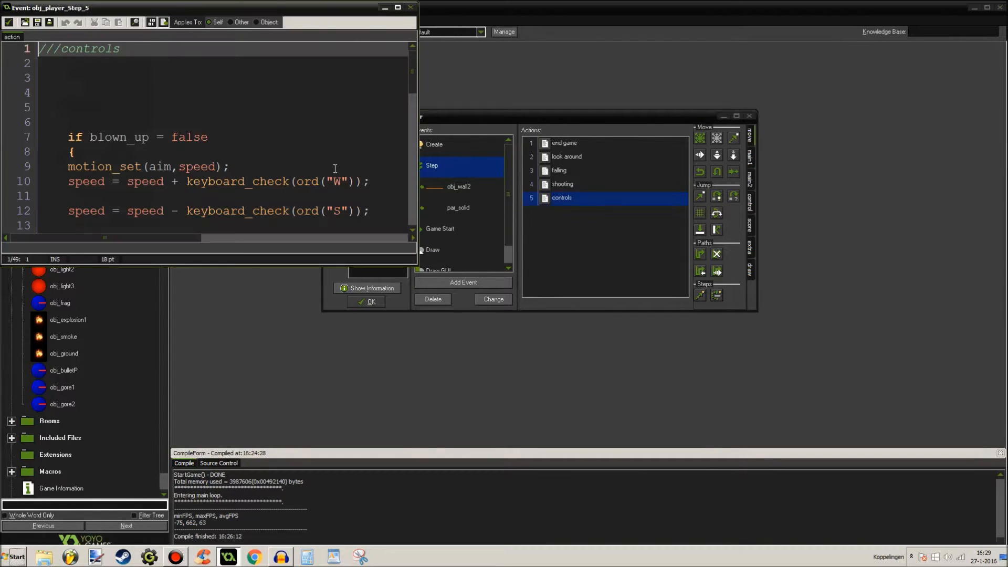
pyautogui.click(397, 7)
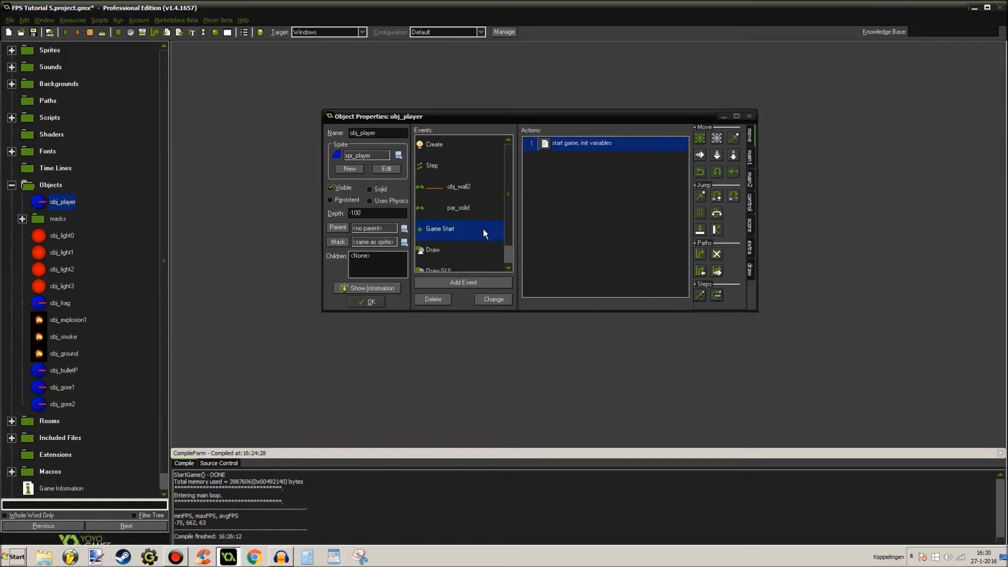
# Review the Draw event's 'set projection' code and close obj_player's properties
pyautogui.click(433, 250)
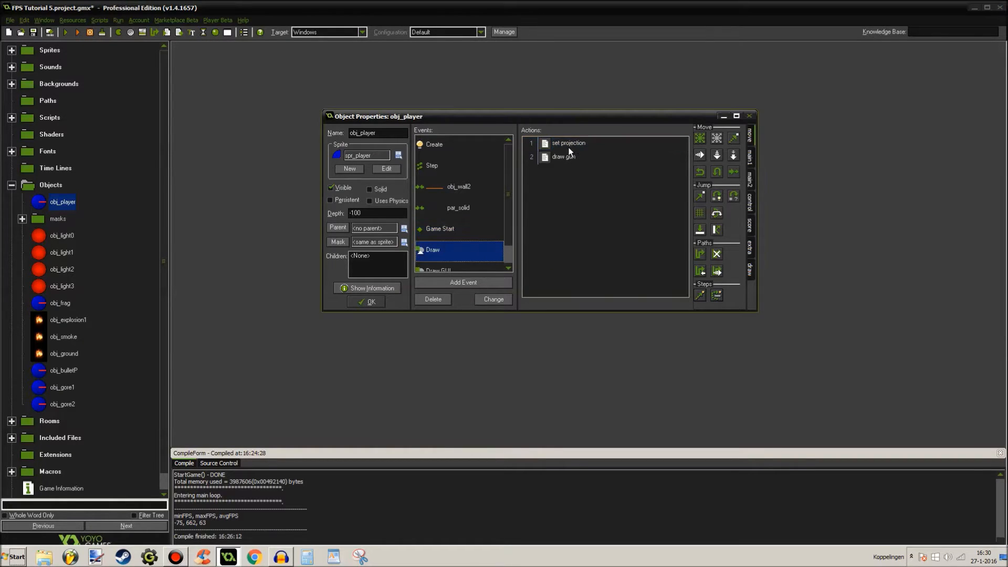
pyautogui.doubleClick(568, 143)
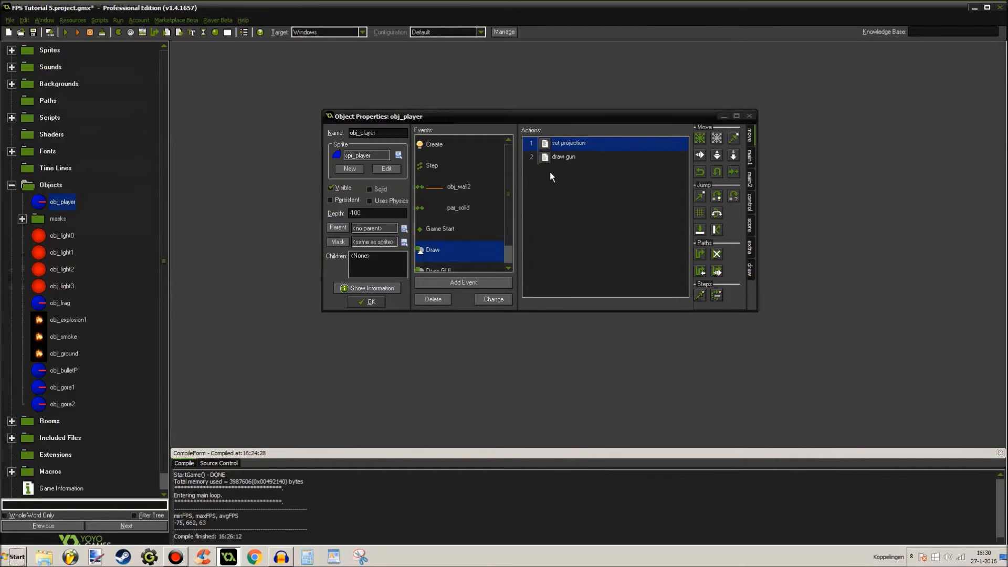
pyautogui.click(562, 157)
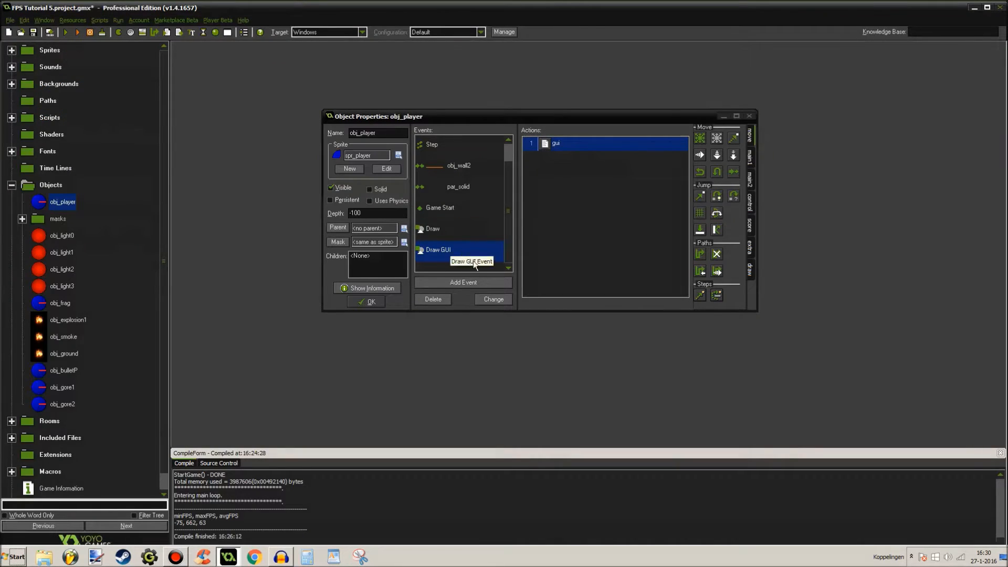
pyautogui.click(367, 301)
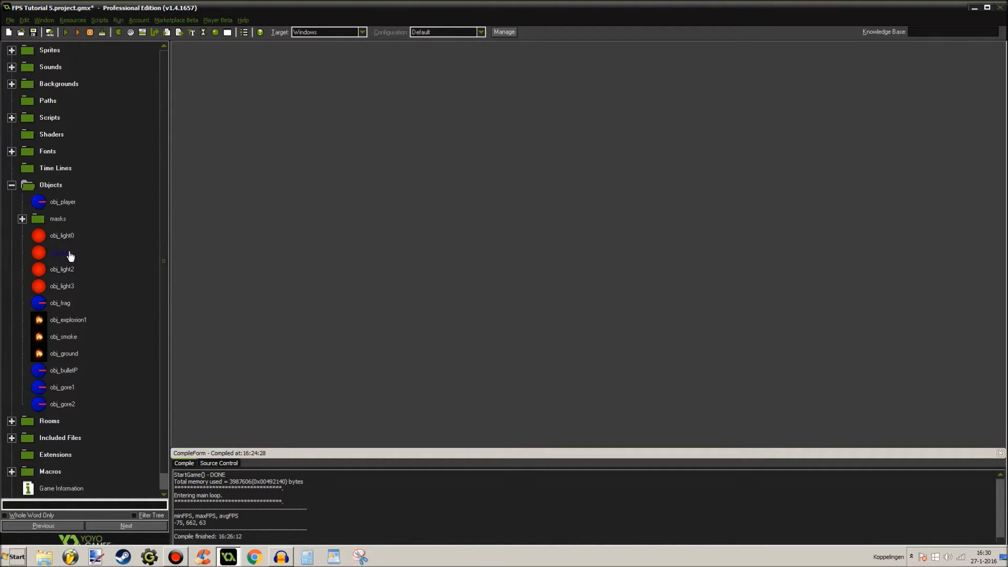
pyautogui.doubleClick(62, 252)
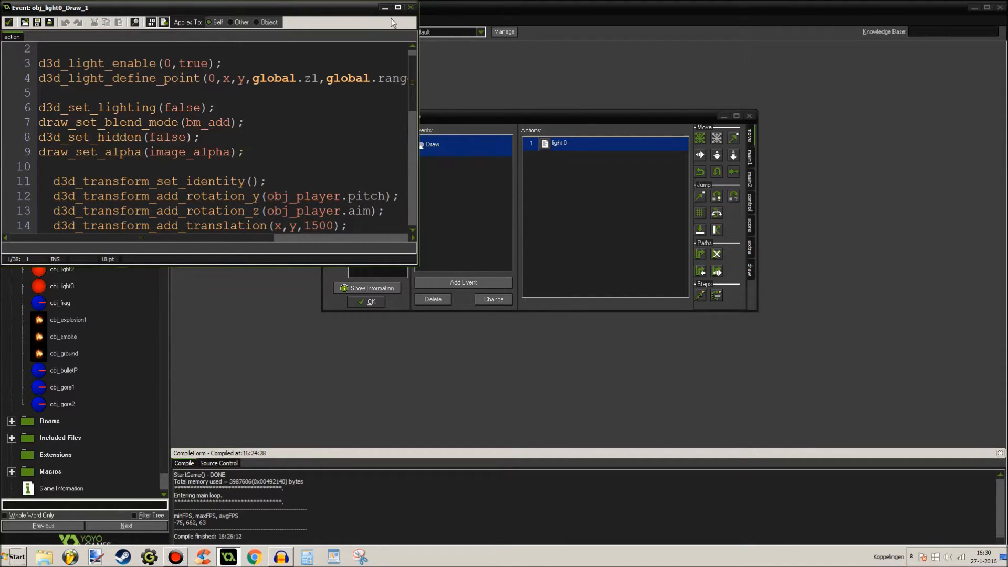
pyautogui.click(397, 7)
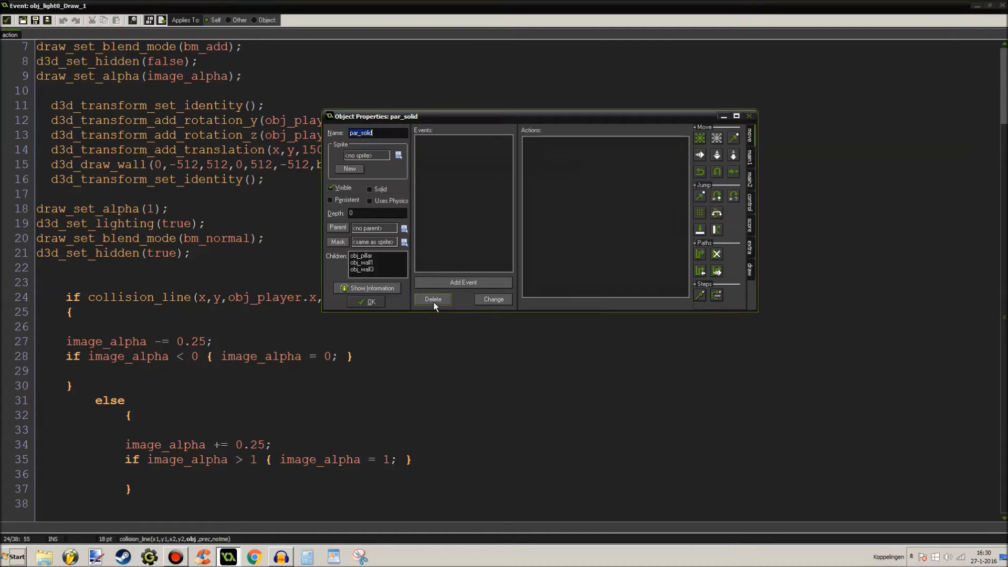
pyautogui.click(366, 302)
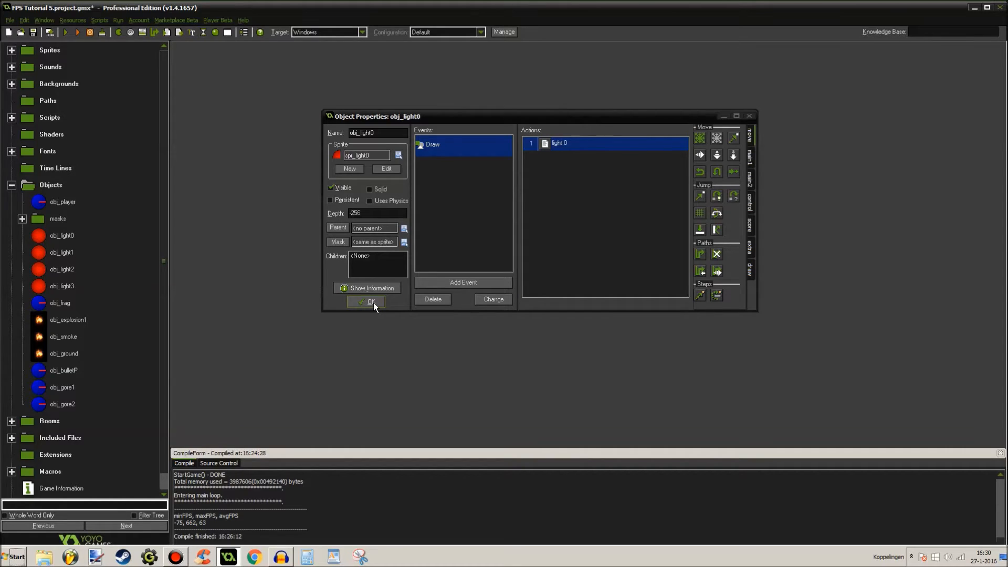
pyautogui.click(366, 301)
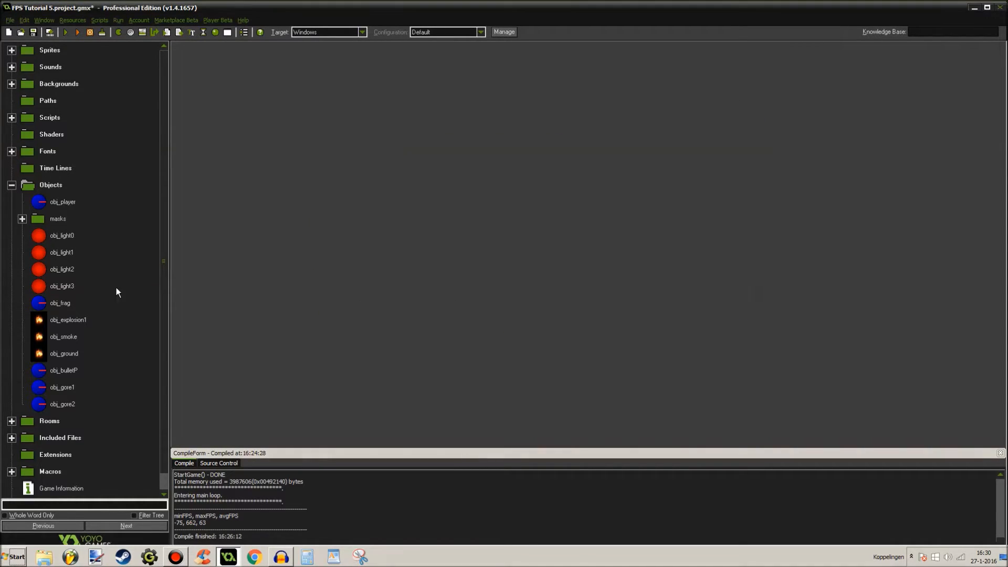
# View obj_frag's Create event code and the tex_frag texture properties
pyautogui.doubleClick(60, 303)
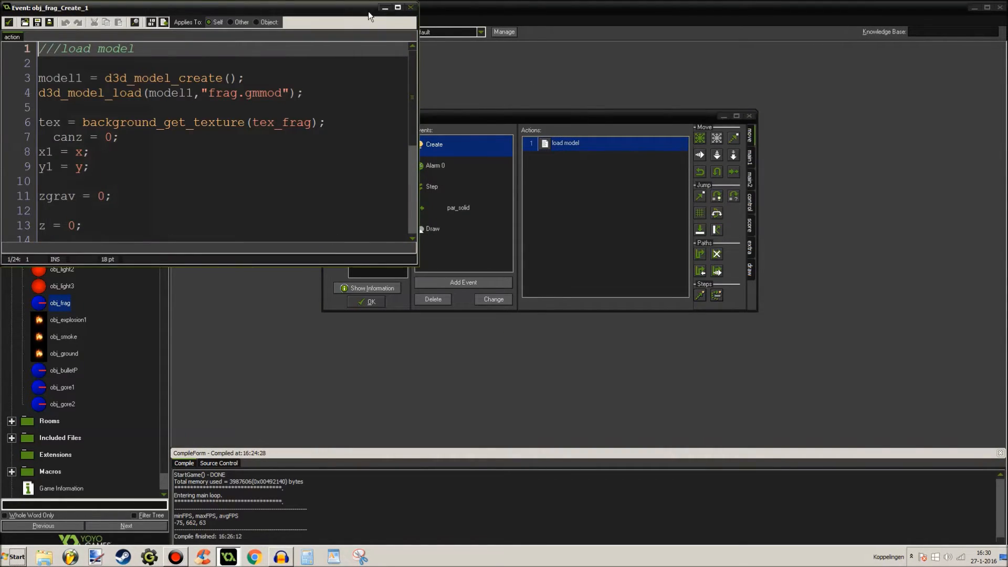
pyautogui.click(397, 7)
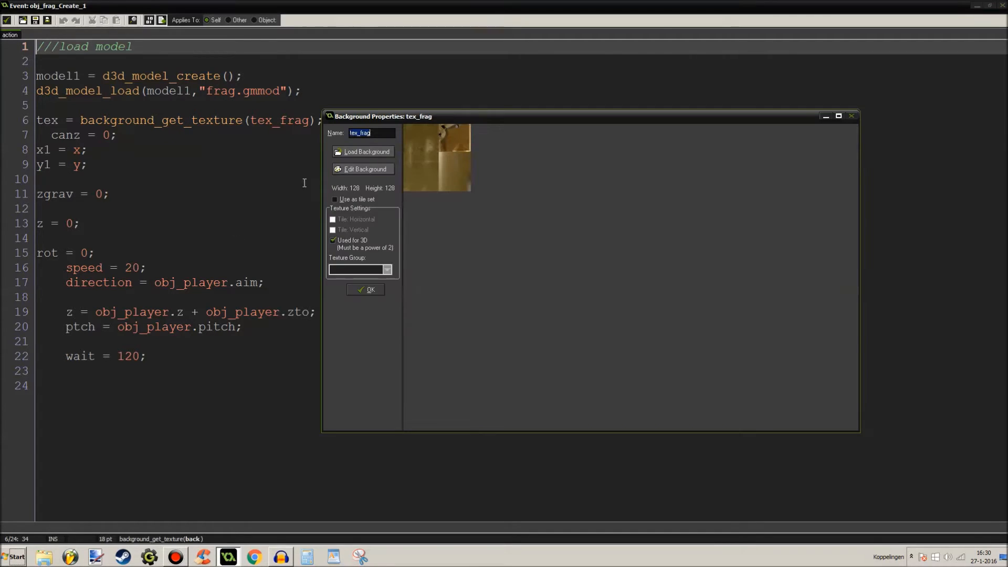
pyautogui.click(366, 290)
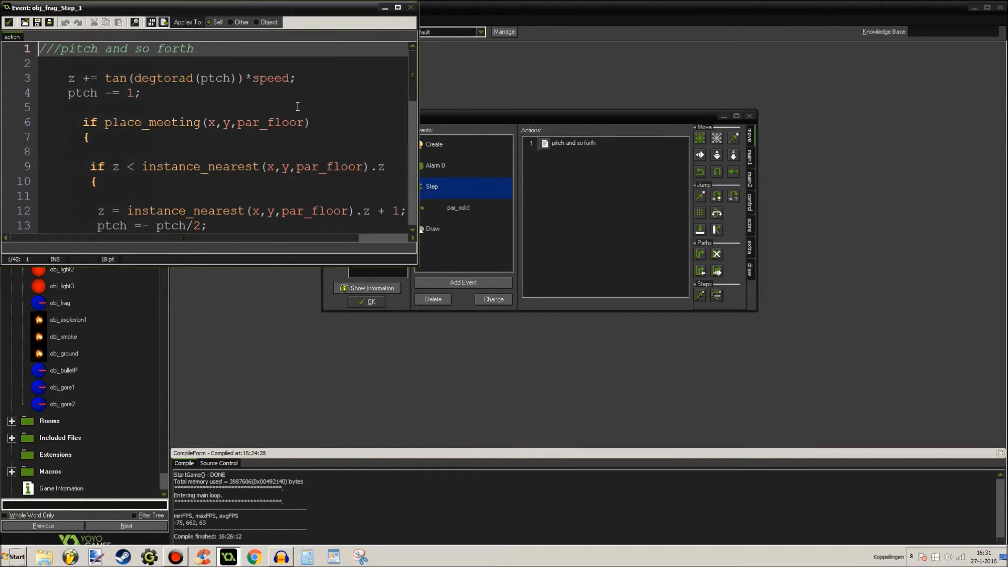
# Review obj_frag's grenade Step code including the pitch decrement, then return to its Create code
pyautogui.click(396, 8)
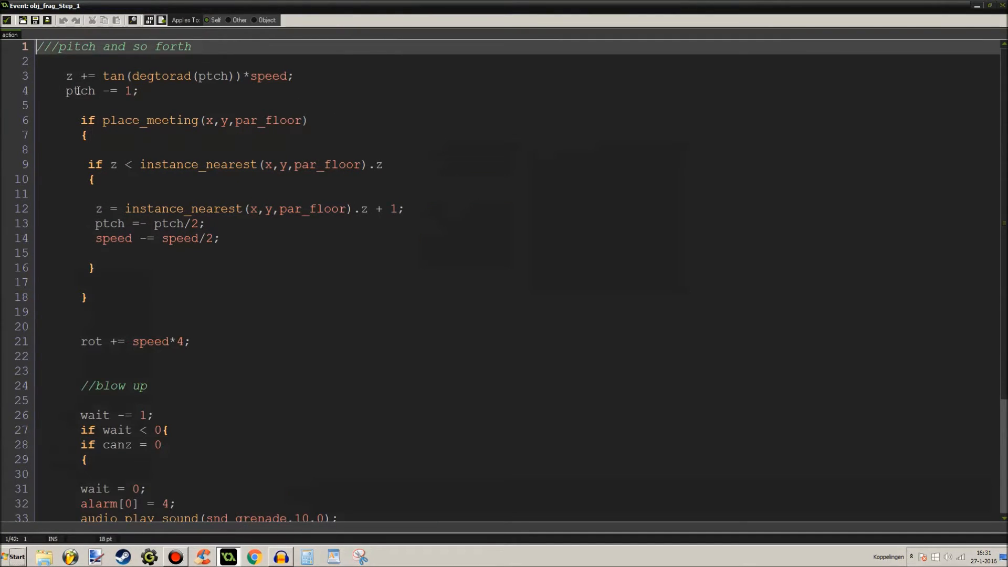
pyautogui.click(72, 90)
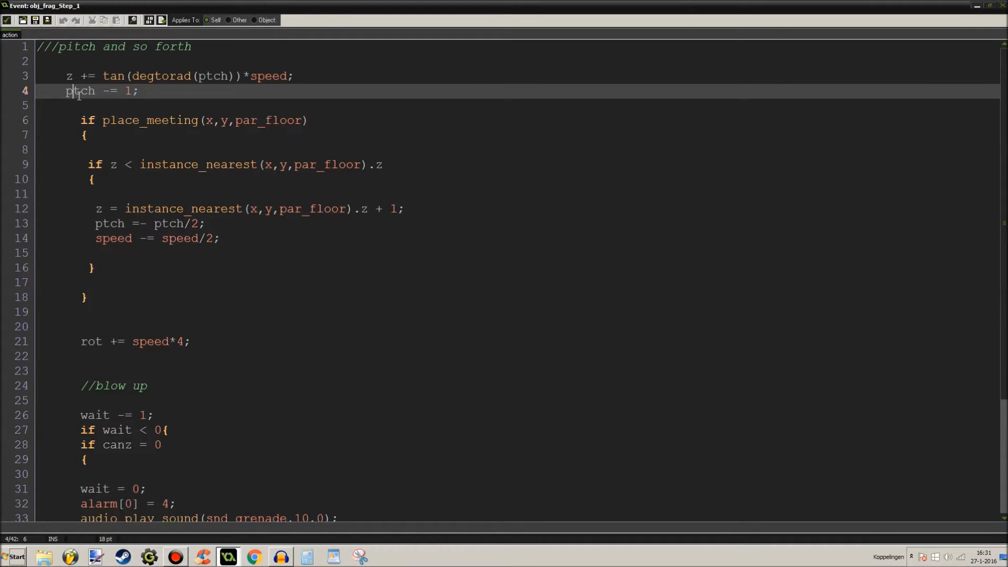
pyautogui.scroll(-3)
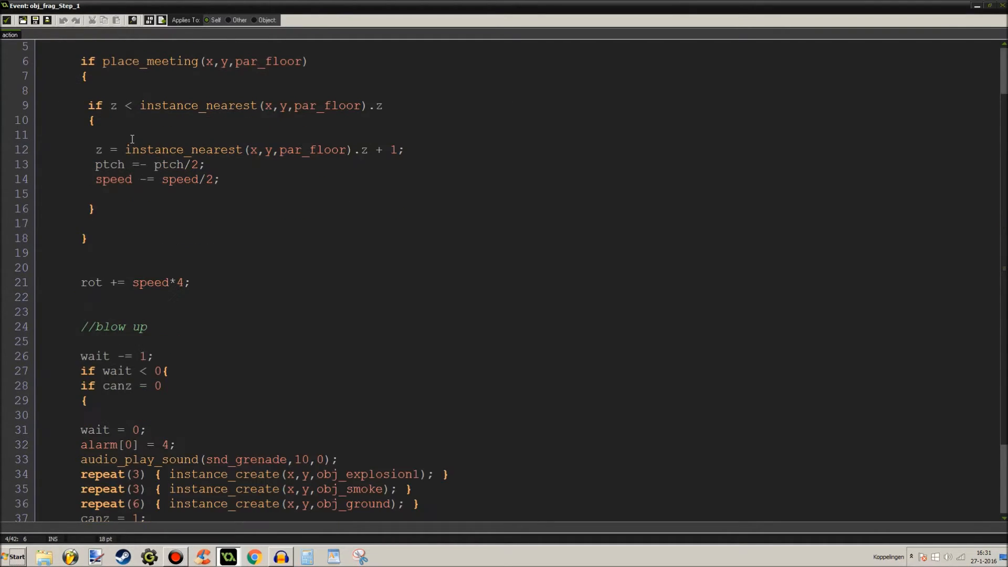
pyautogui.scroll(-3)
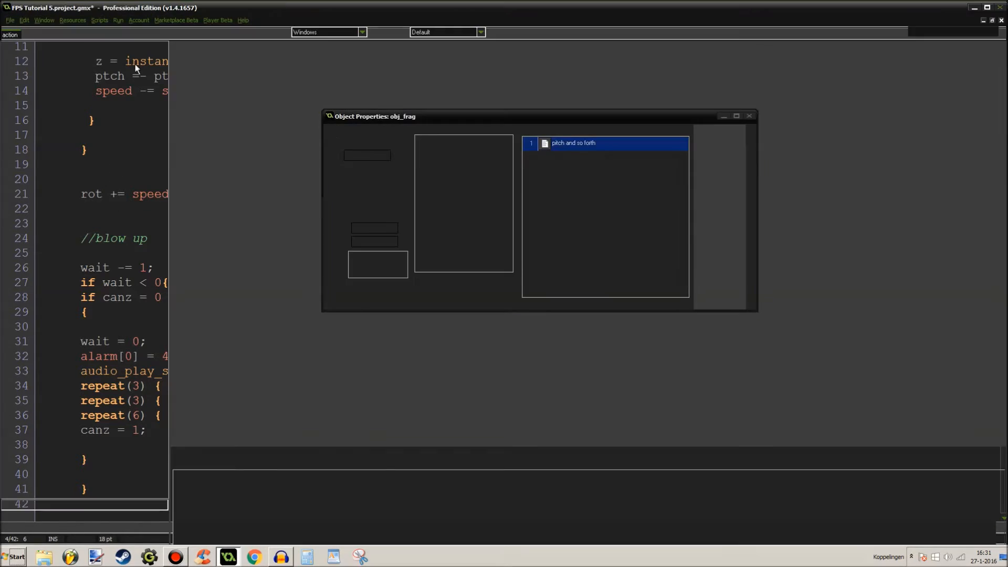
pyautogui.doubleClick(573, 143)
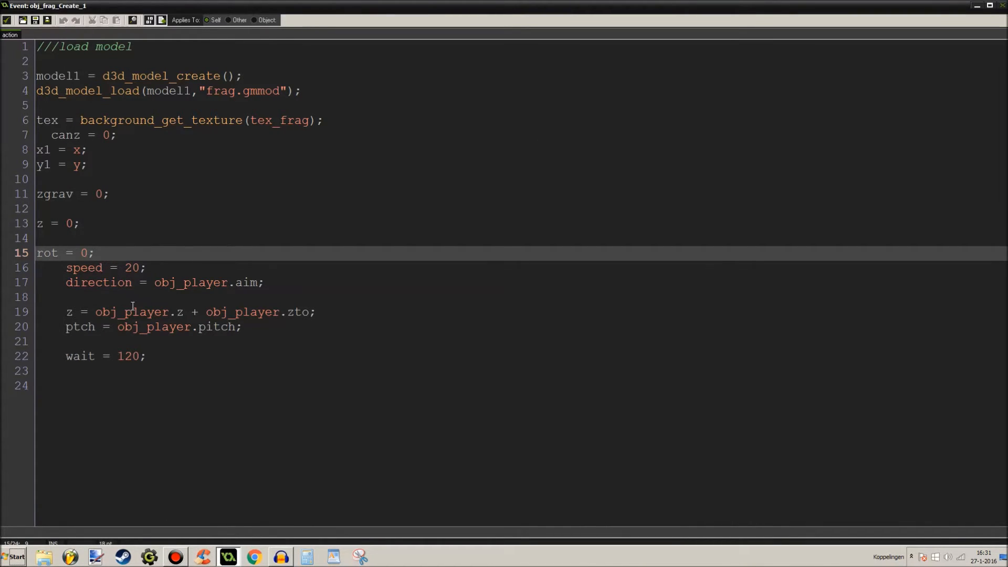
# Comment obj_frag's wait timer as '//2 seconds' and change its value to 240
pyautogui.doubleClick(127, 356)
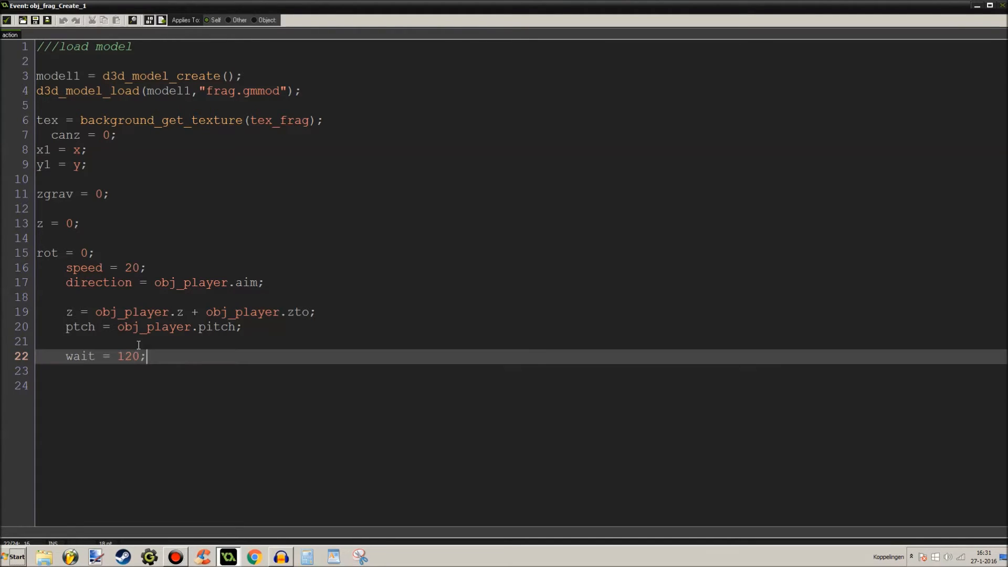
pyautogui.write('//2 seconds')
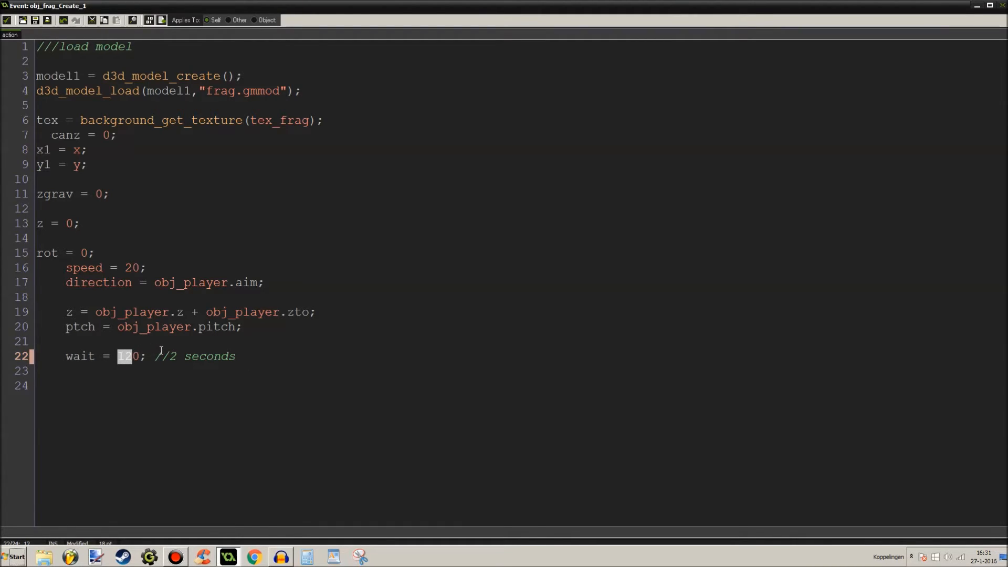
pyautogui.write('24')
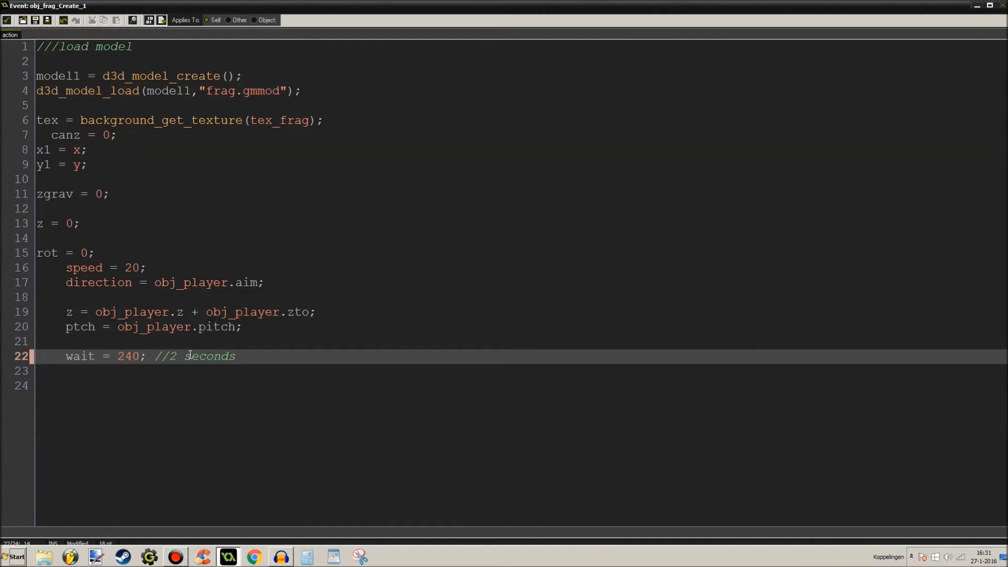
pyautogui.write('12')
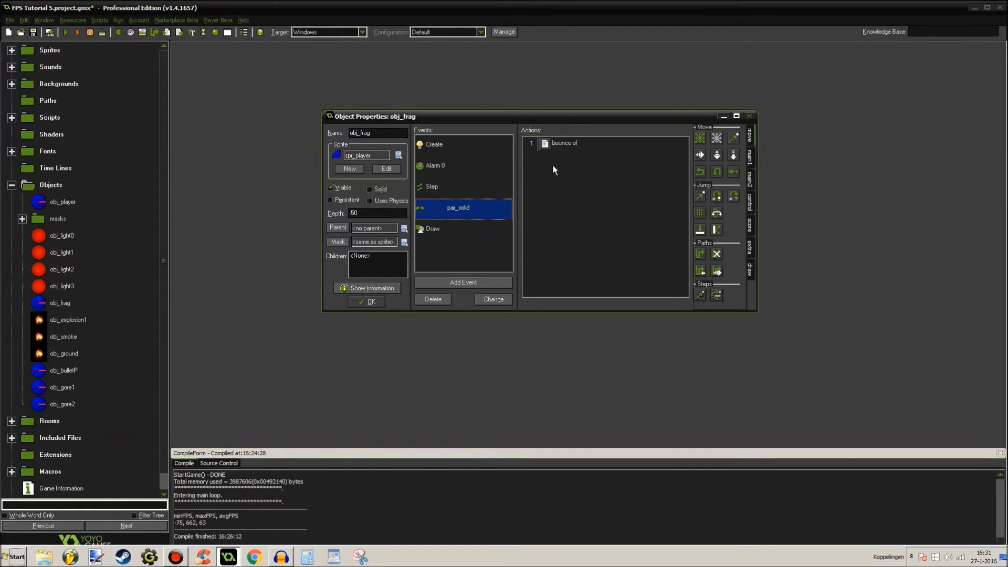
# Review obj_frag's bounce-off collision code and open obj_explosion1's properties
pyautogui.doubleClick(564, 143)
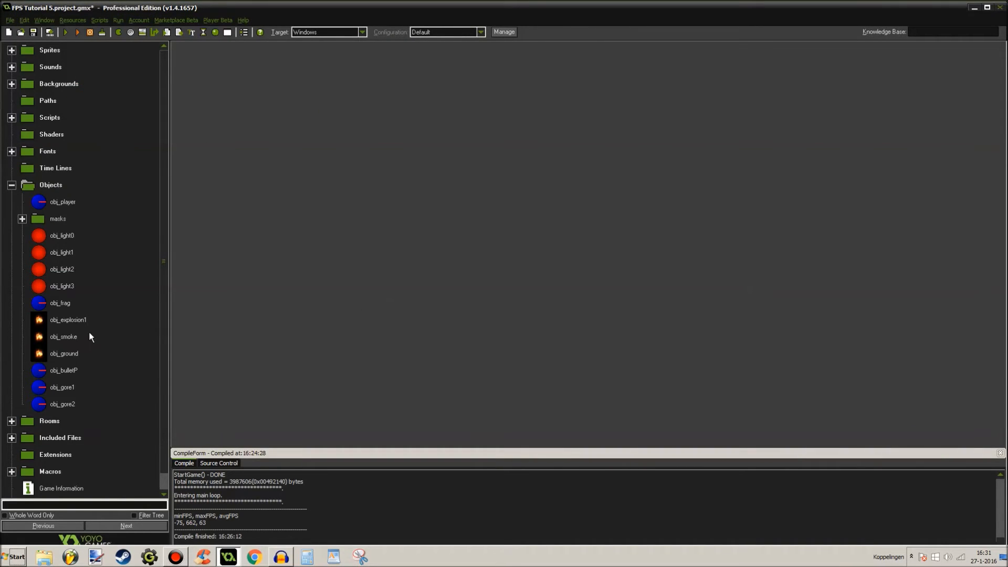
pyautogui.doubleClick(68, 319)
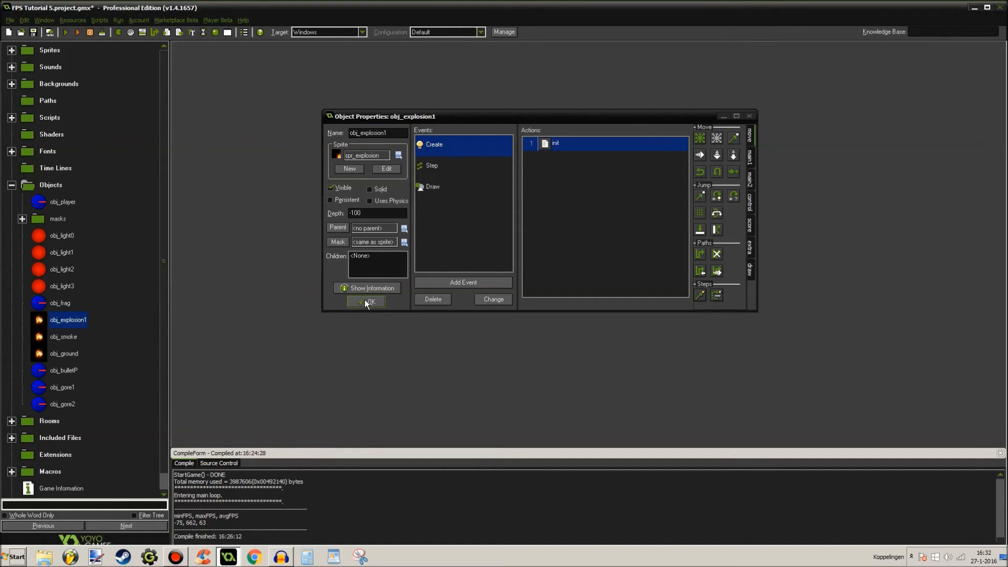
# Review obj_bulletP's Create code (speed 74, direction from player aim, image angle) and return to the resource tree
pyautogui.click(365, 302)
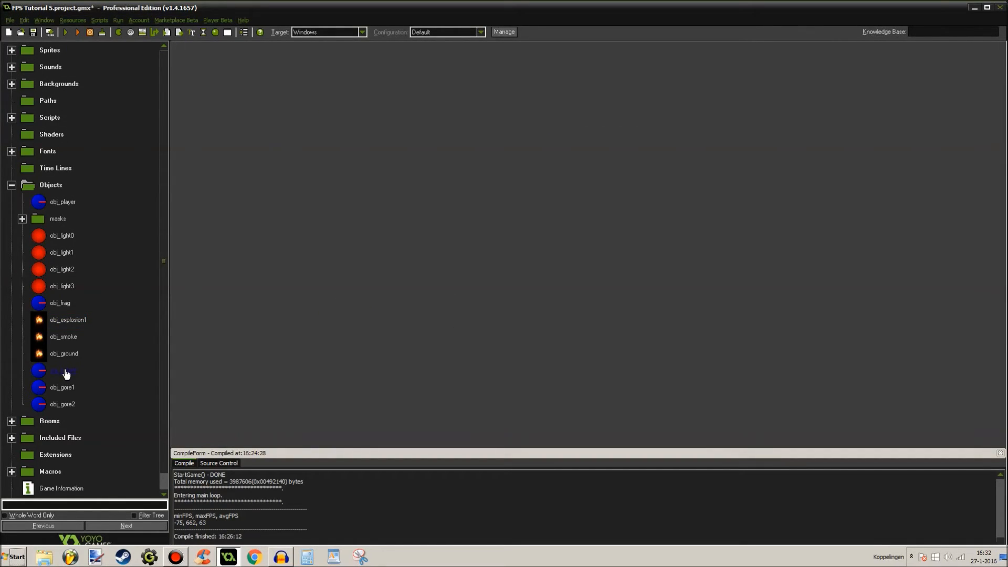
pyautogui.doubleClick(63, 369)
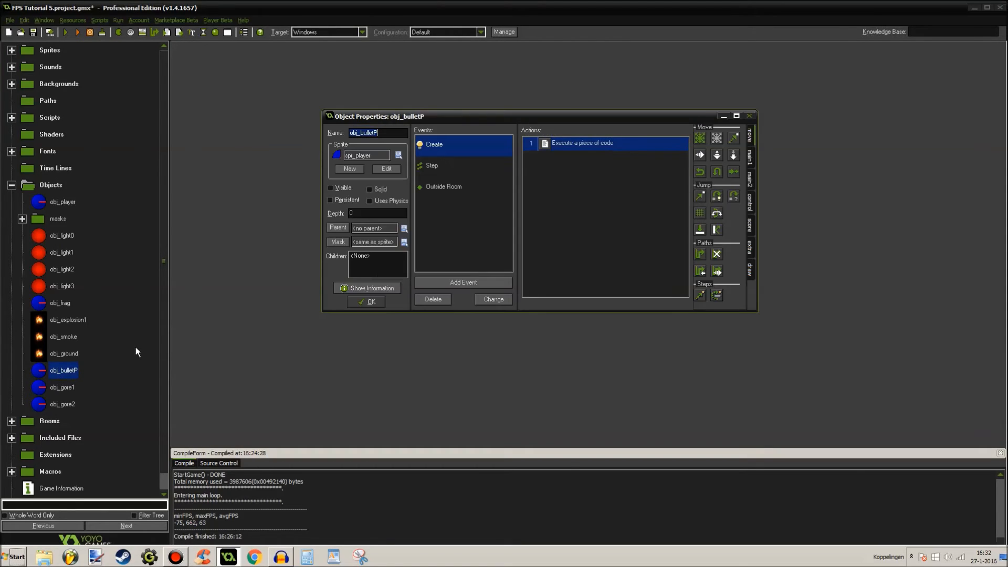
pyautogui.moveTo(497, 180)
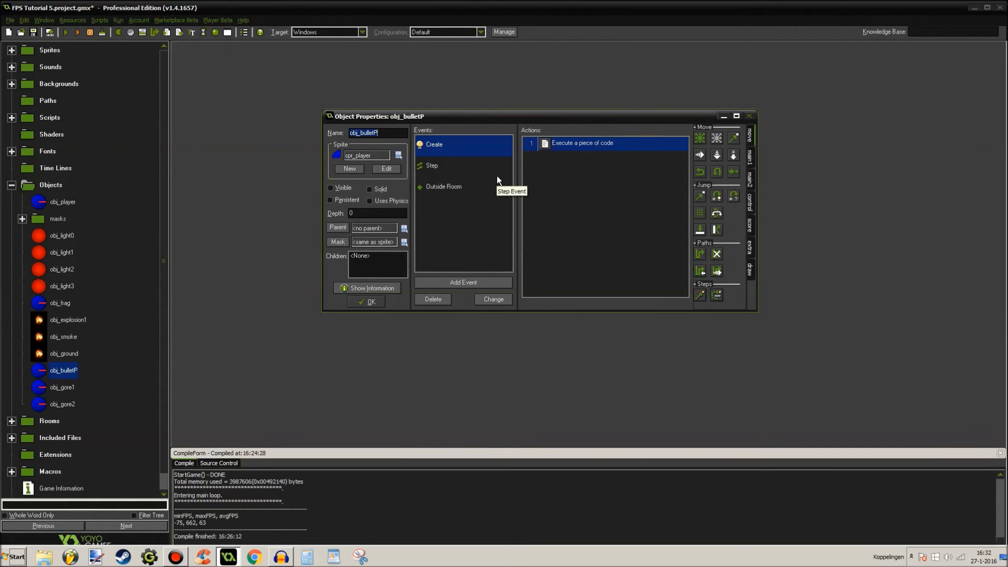
pyautogui.moveTo(496, 181)
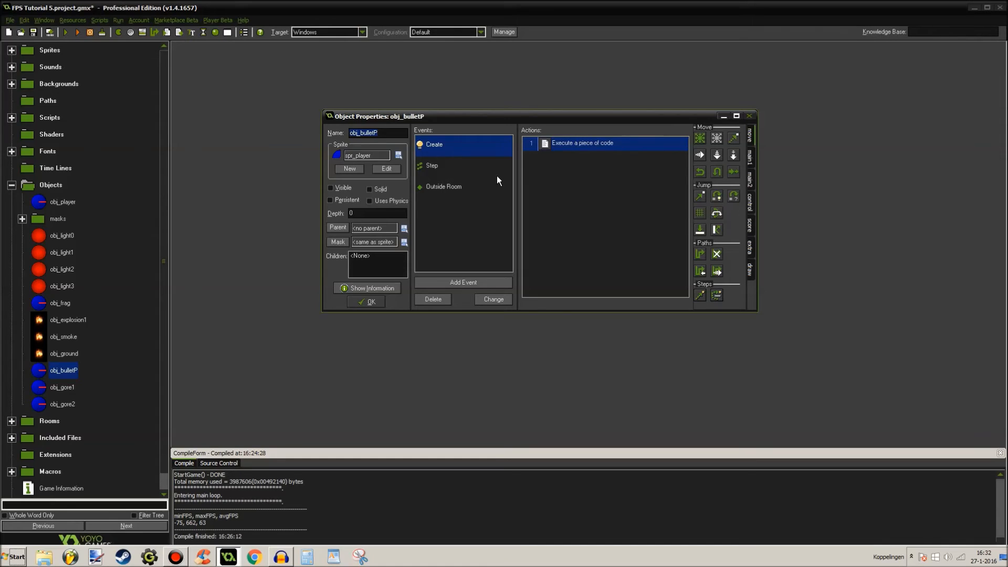
pyautogui.doubleClick(581, 142)
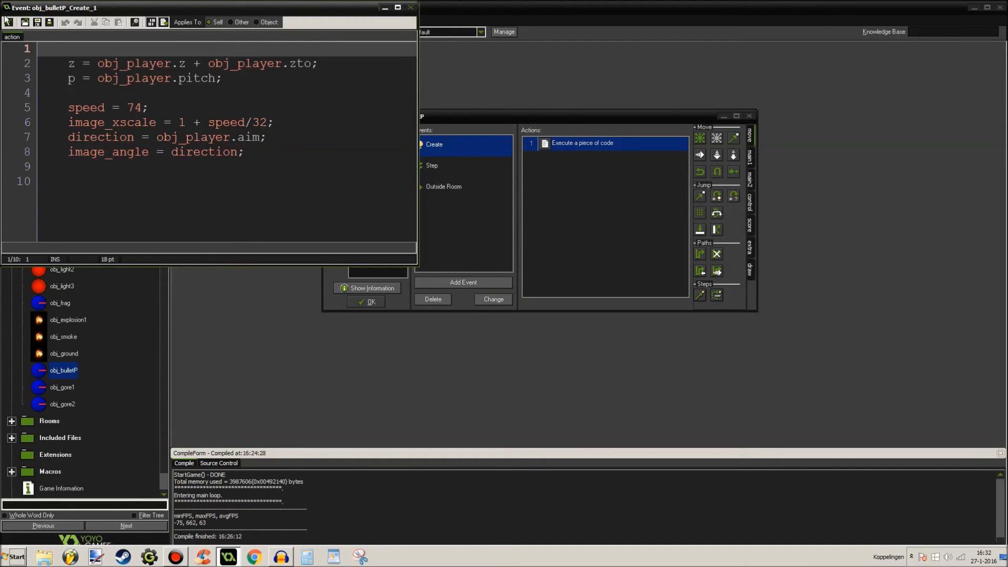
pyautogui.click(411, 8)
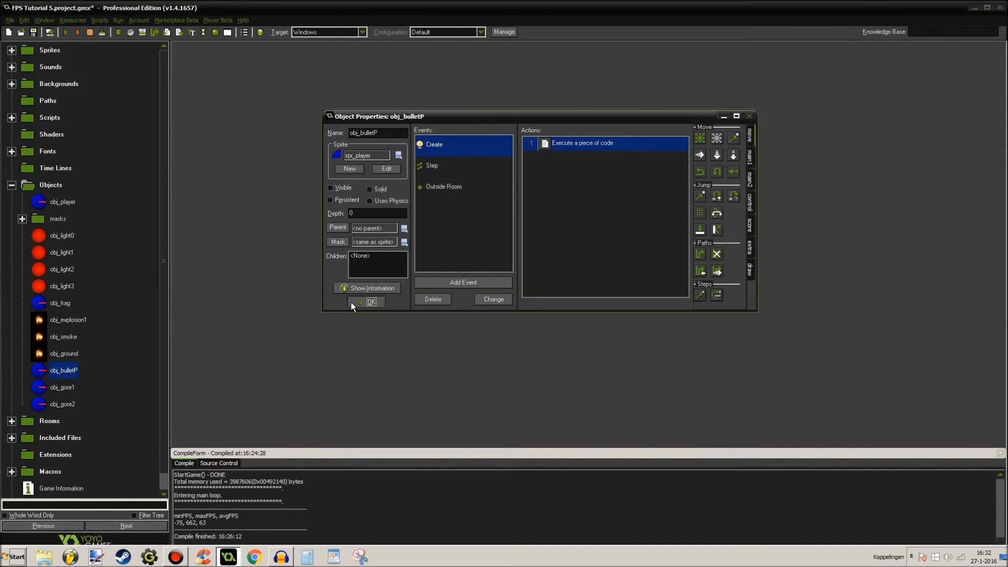
pyautogui.click(370, 301)
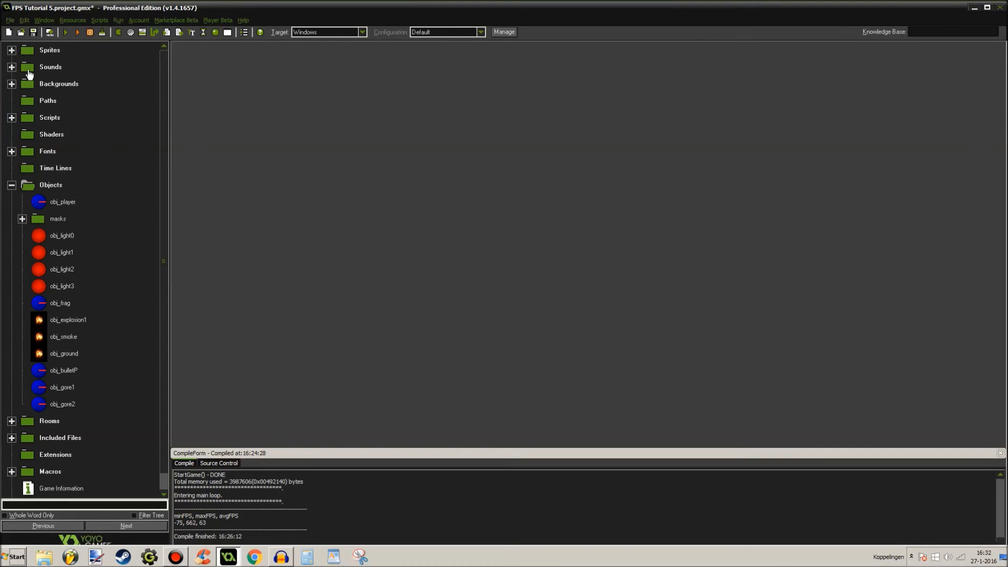
# Collapse Objects and expand Rooms to list rm_arena and rm_sandbox
pyautogui.click(12, 185)
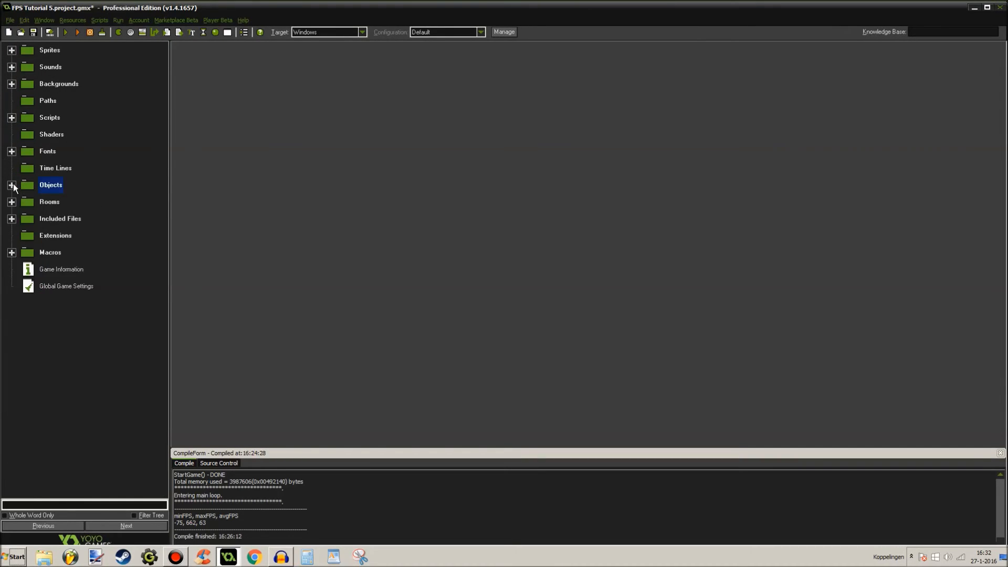
pyautogui.click(12, 202)
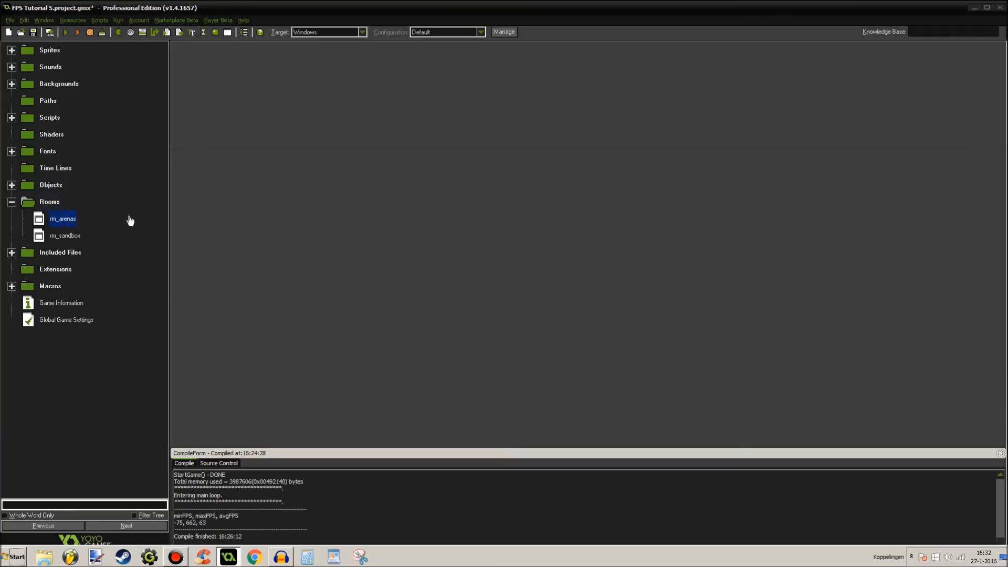